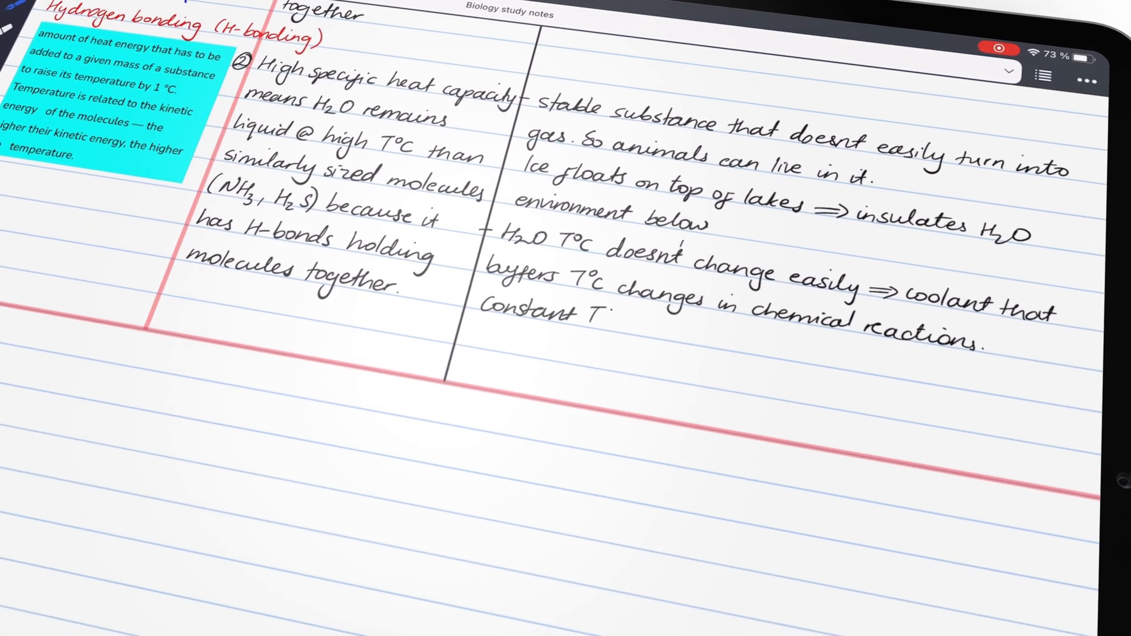
# Add 'through H-bonding.' to the note about water molecules sticking together.
pyautogui.click(144, 378)
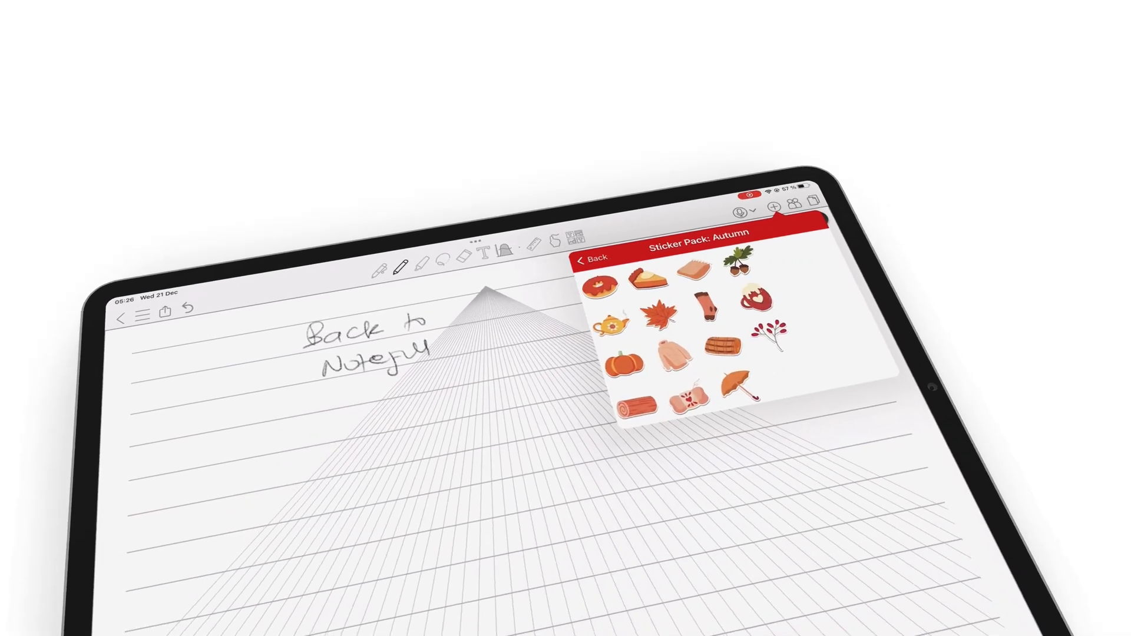
pyautogui.click(590, 258)
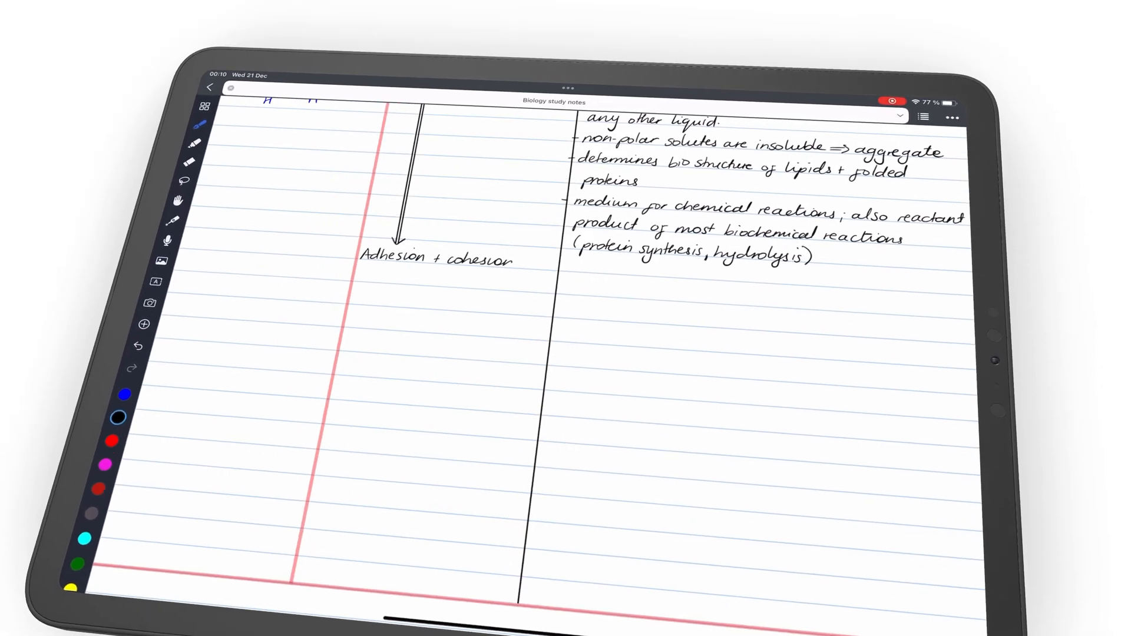
pyautogui.write('through H-bonding.')
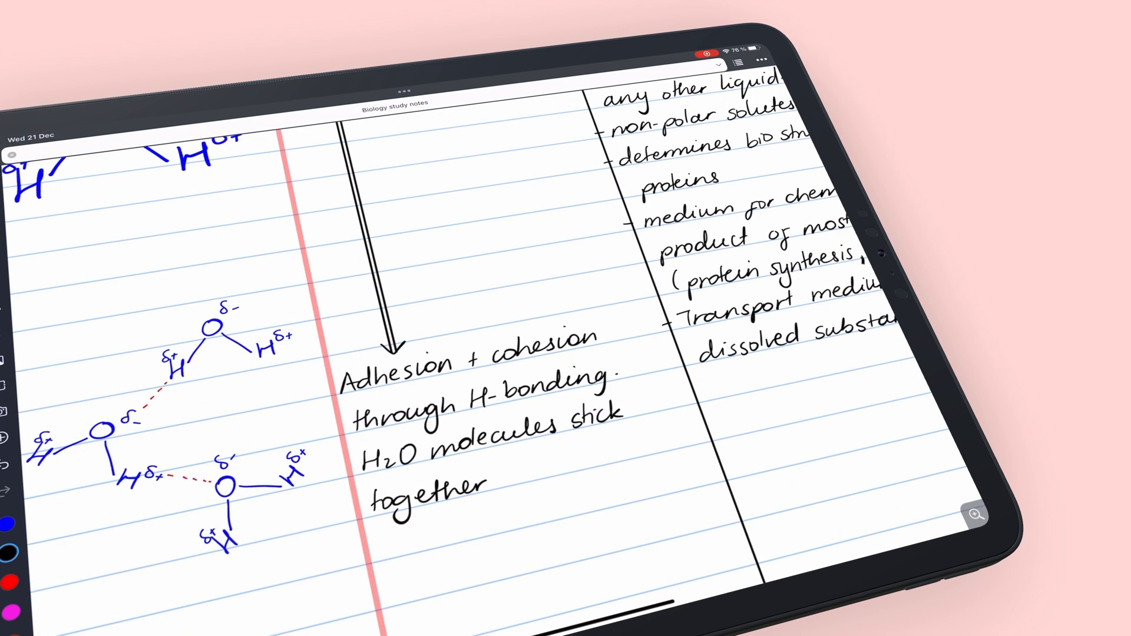
# Note that water dissolves polar solutes (amino acids, proteins) and most substances than any other liquid.
pyautogui.scroll(-3)
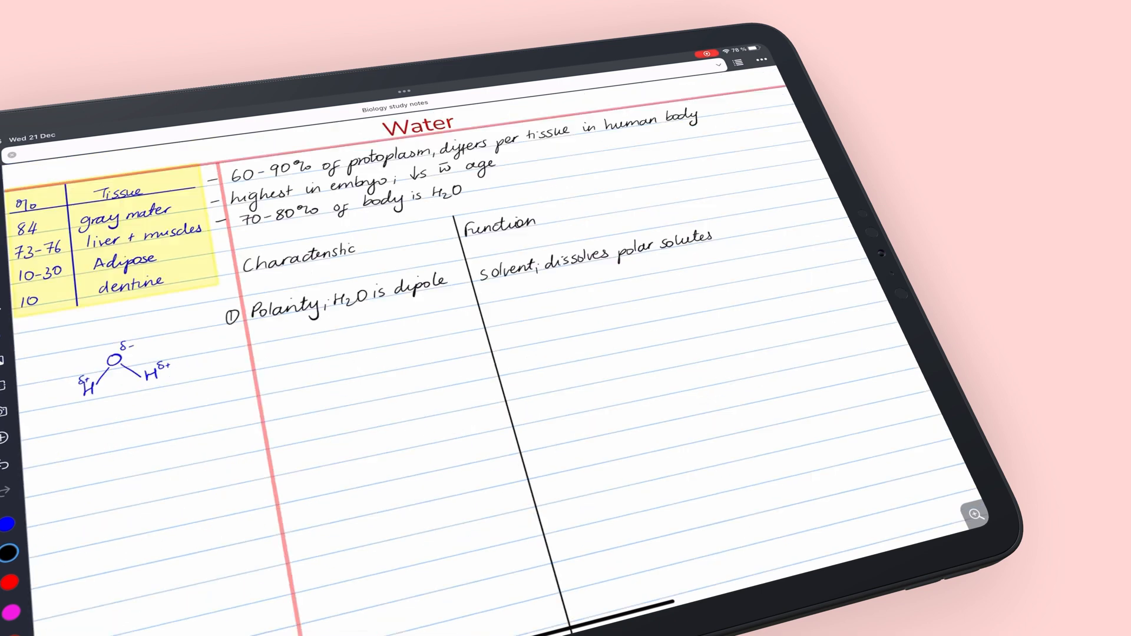
pyautogui.write('(amino acids, proteins)')
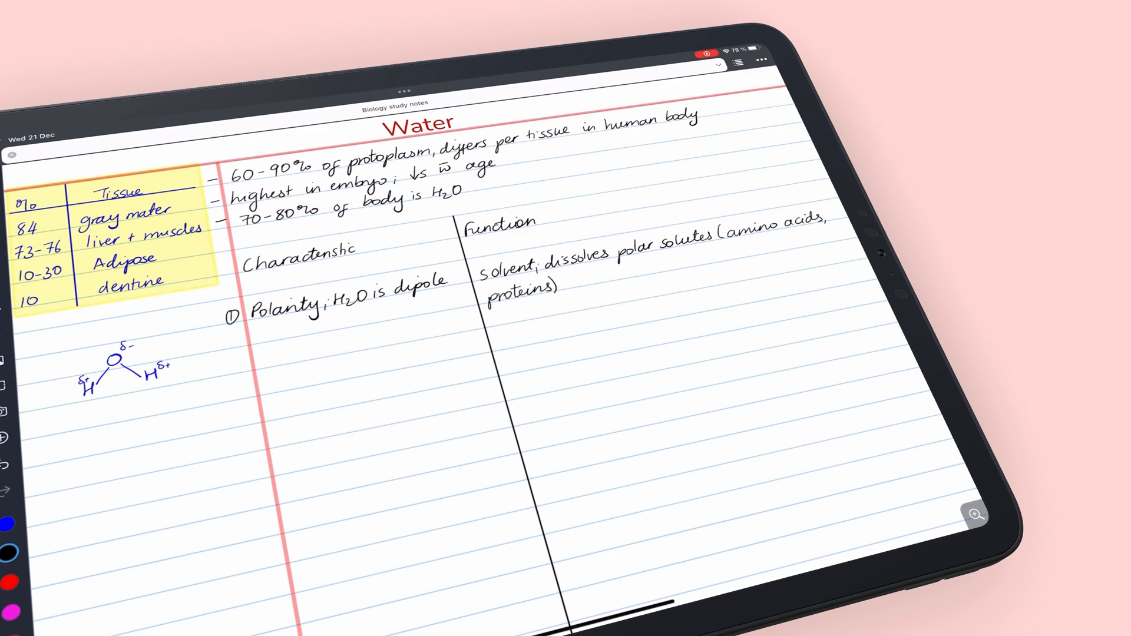
pyautogui.write('H2O dissolves most substan')
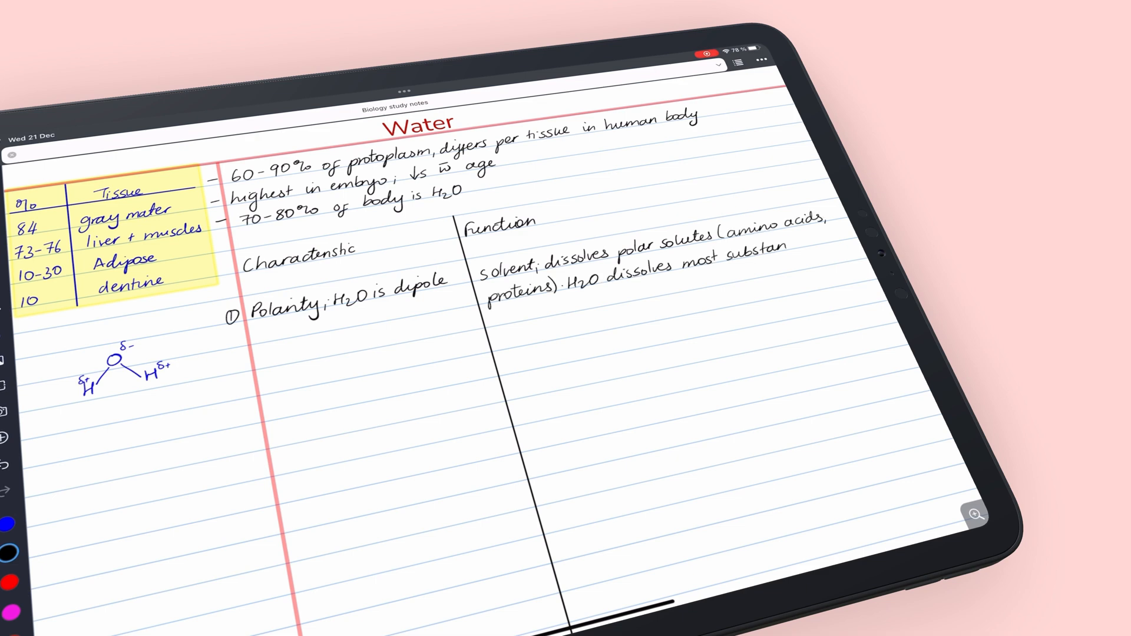
pyautogui.write('ces than any other liquid.')
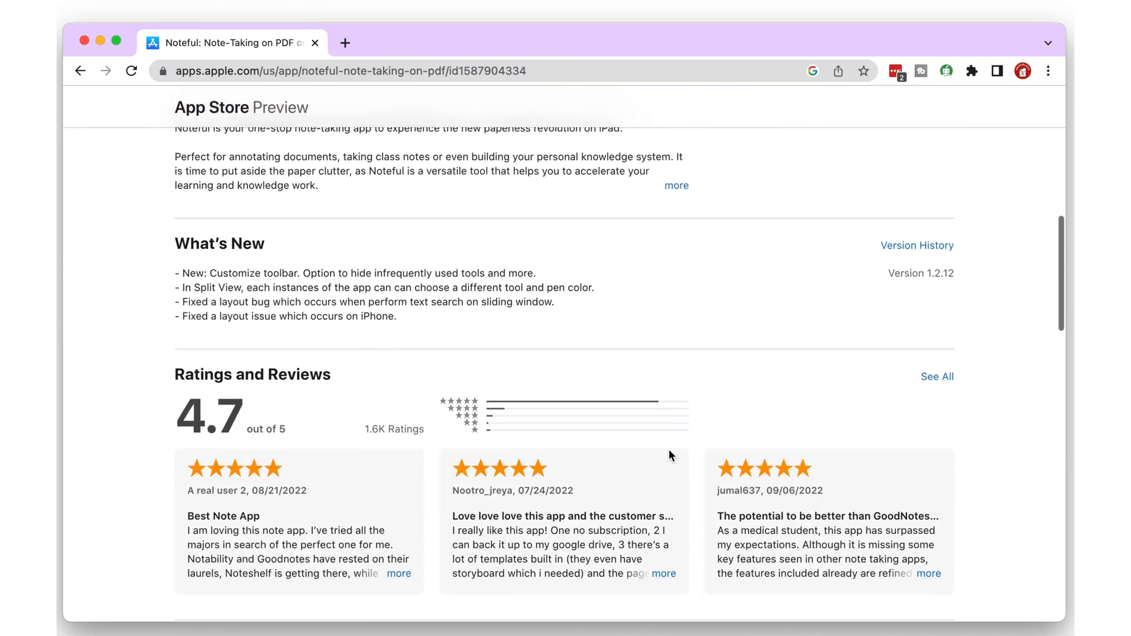
pyautogui.scroll(-3)
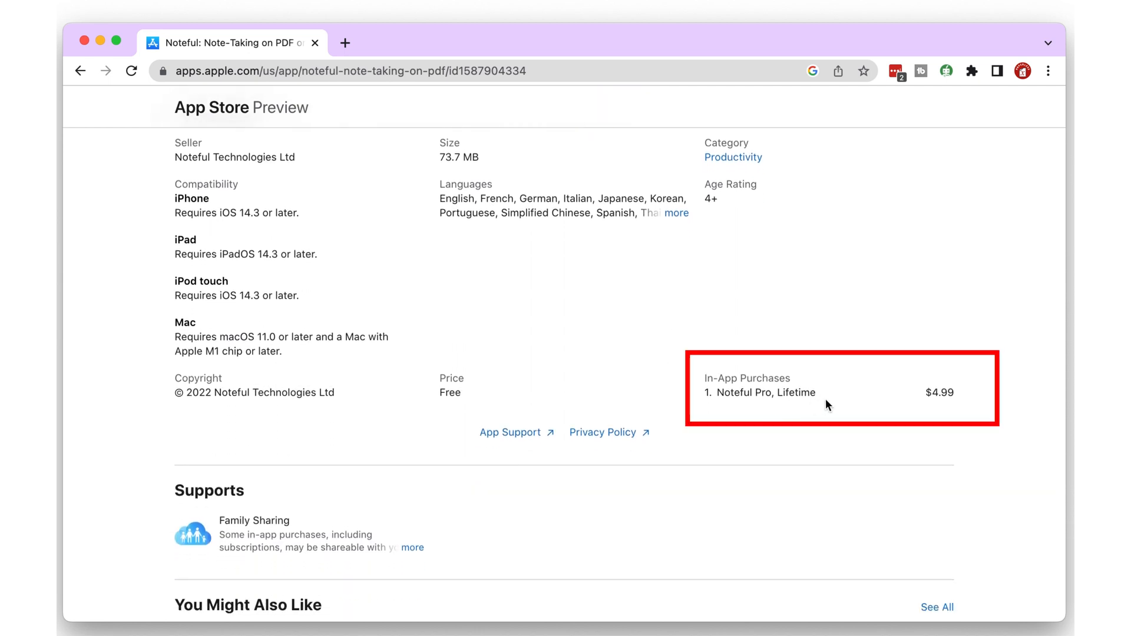
pyautogui.moveTo(837, 400)
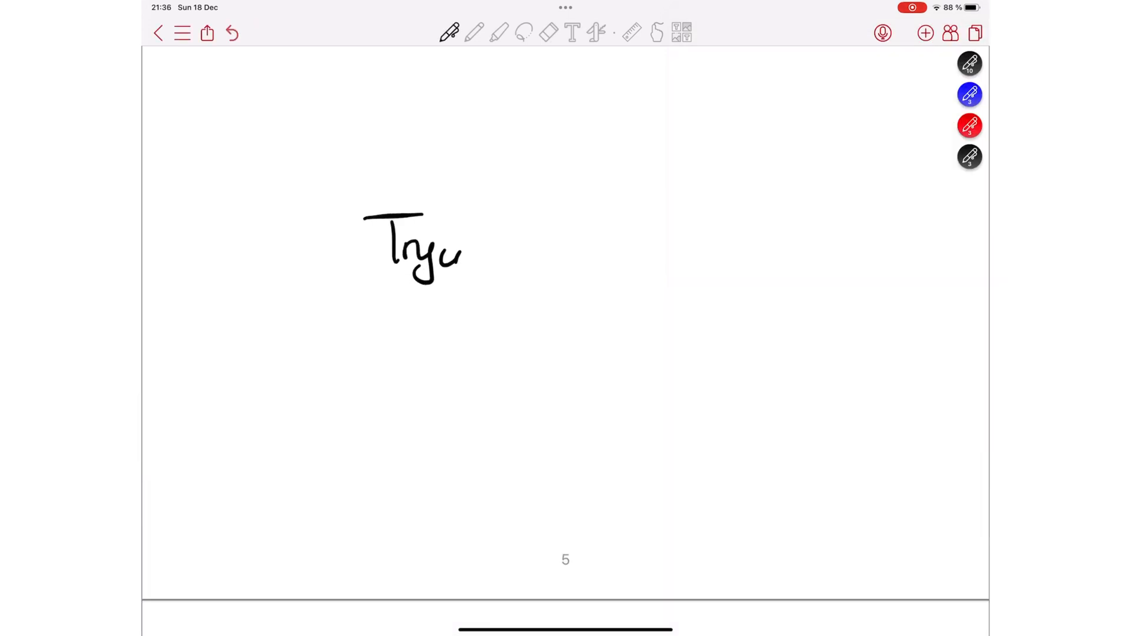
# Handwrite 'Trying to collaborate' and the following line on the blank page.
pyautogui.moveTo(469, 260); pyautogui.dragTo(679, 259)
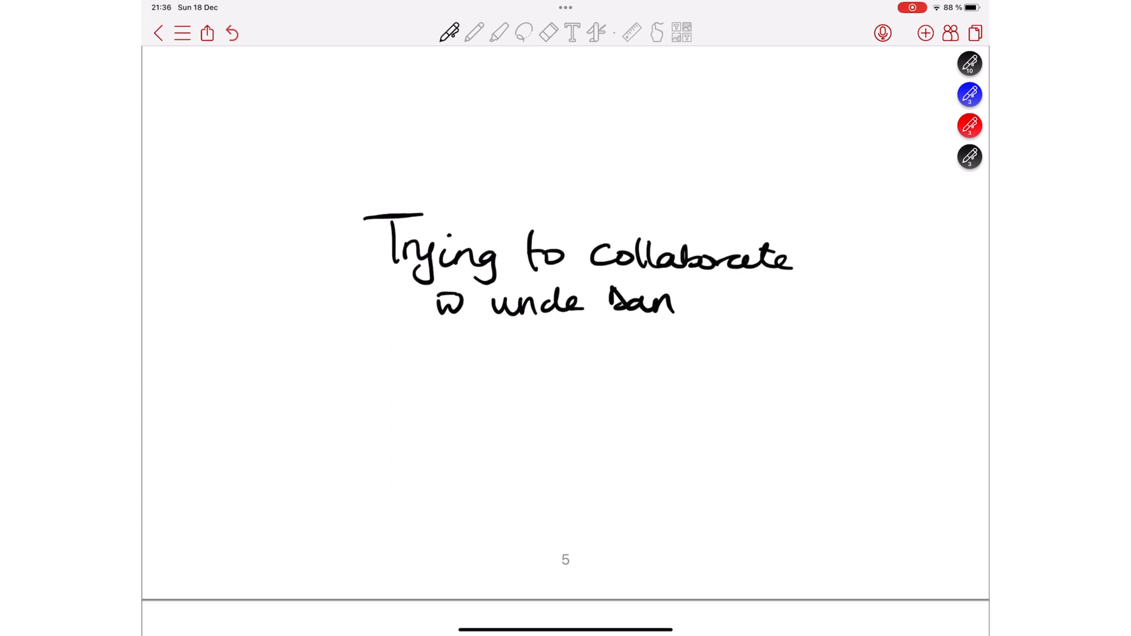
pyautogui.moveTo(690, 296); pyautogui.dragTo(710, 329)
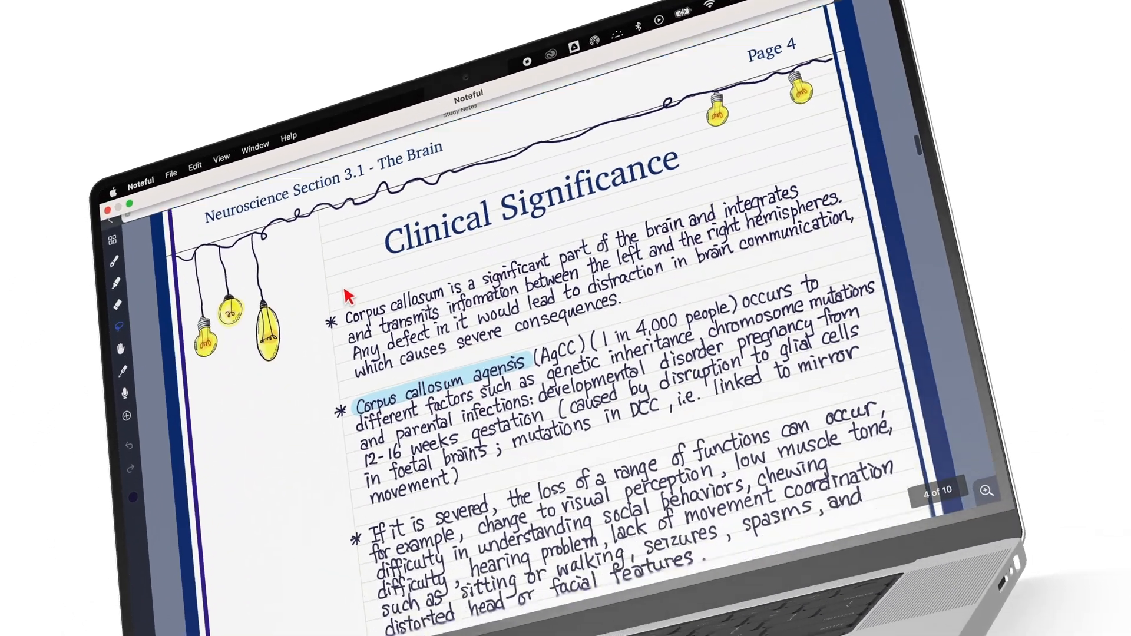
pyautogui.scroll(-3)
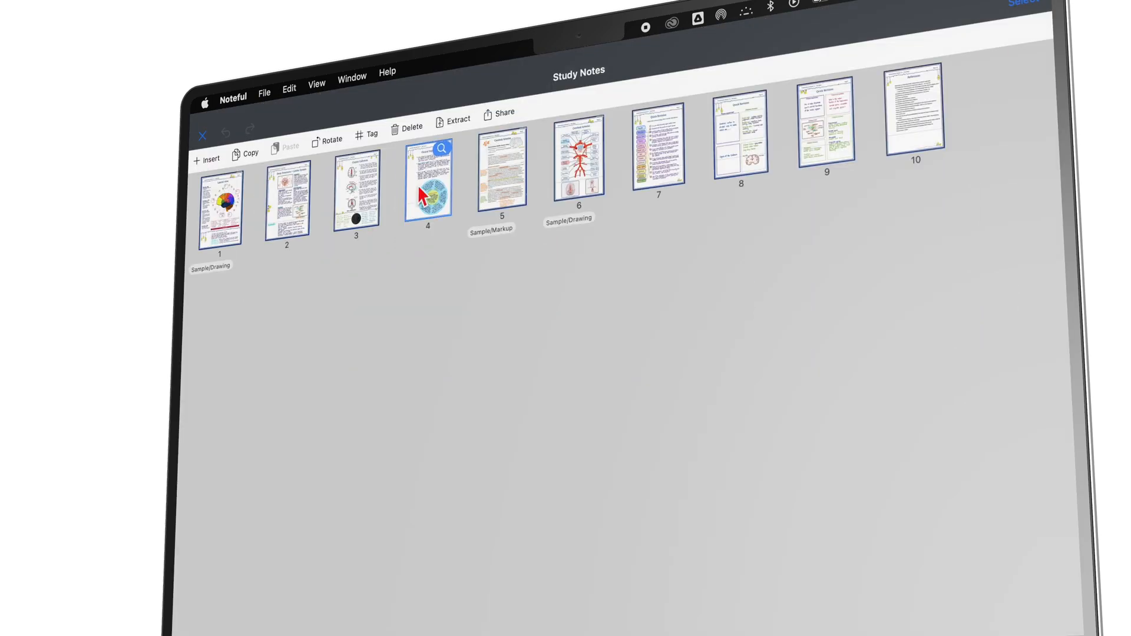
pyautogui.doubleClick(428, 179)
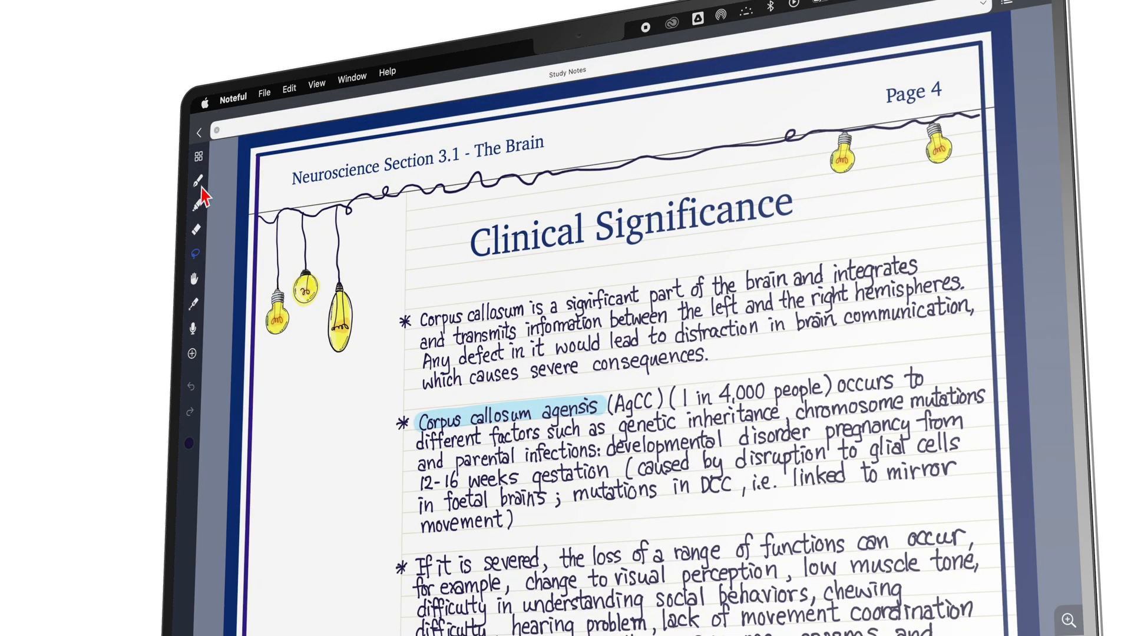
pyautogui.click(197, 167)
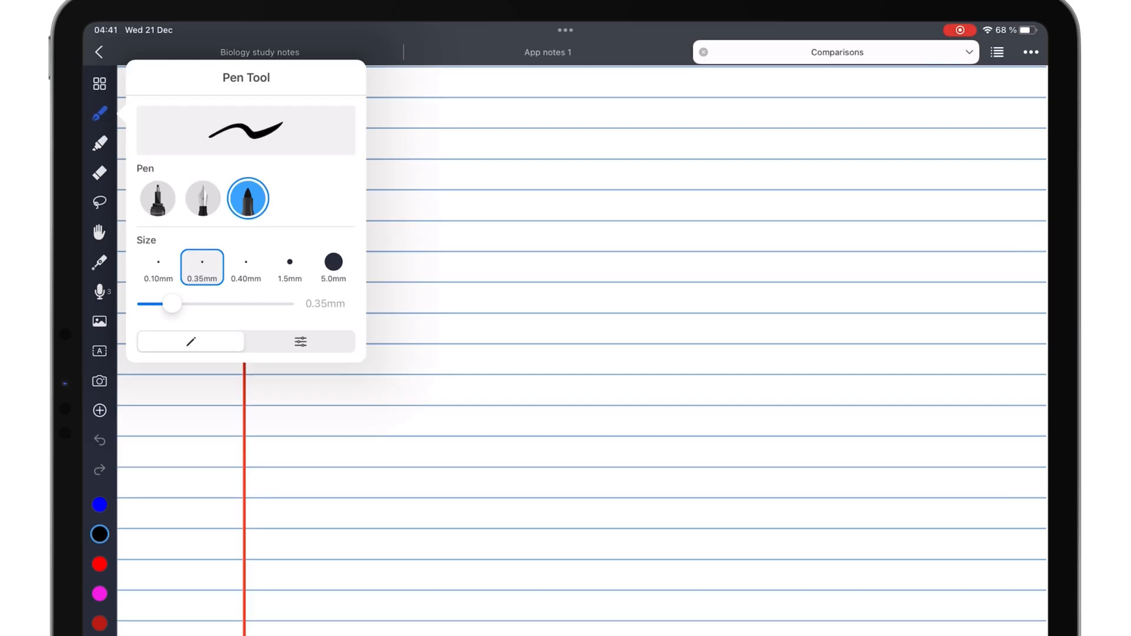
# Label the brush pen sample 'Brush pe' on the lined page.
pyautogui.click(201, 198)
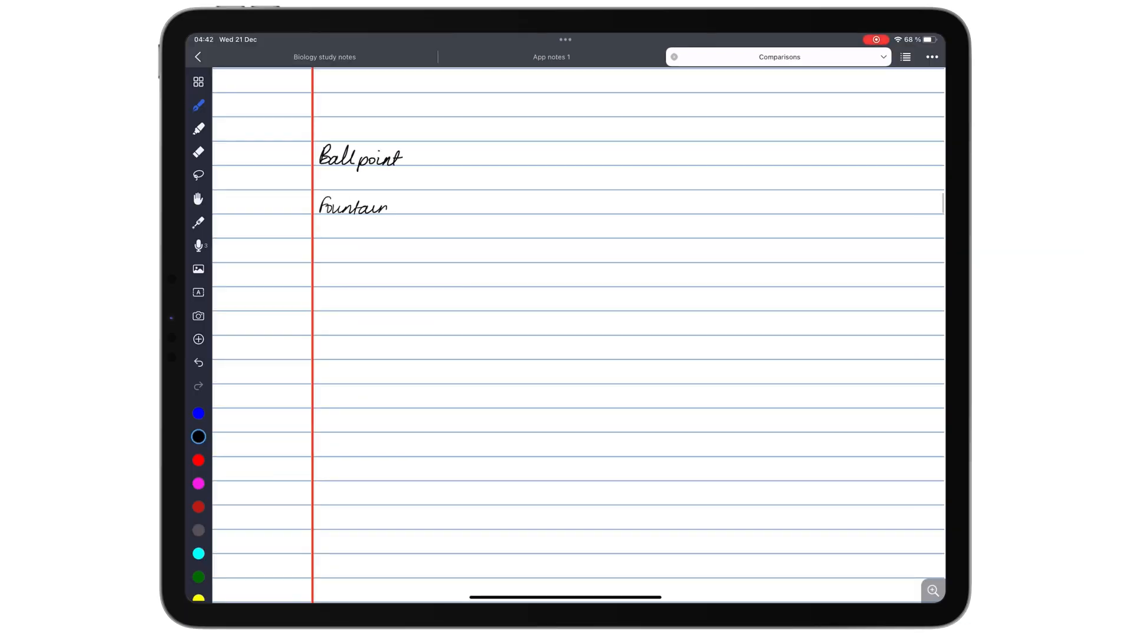
pyautogui.write('Brush pe')
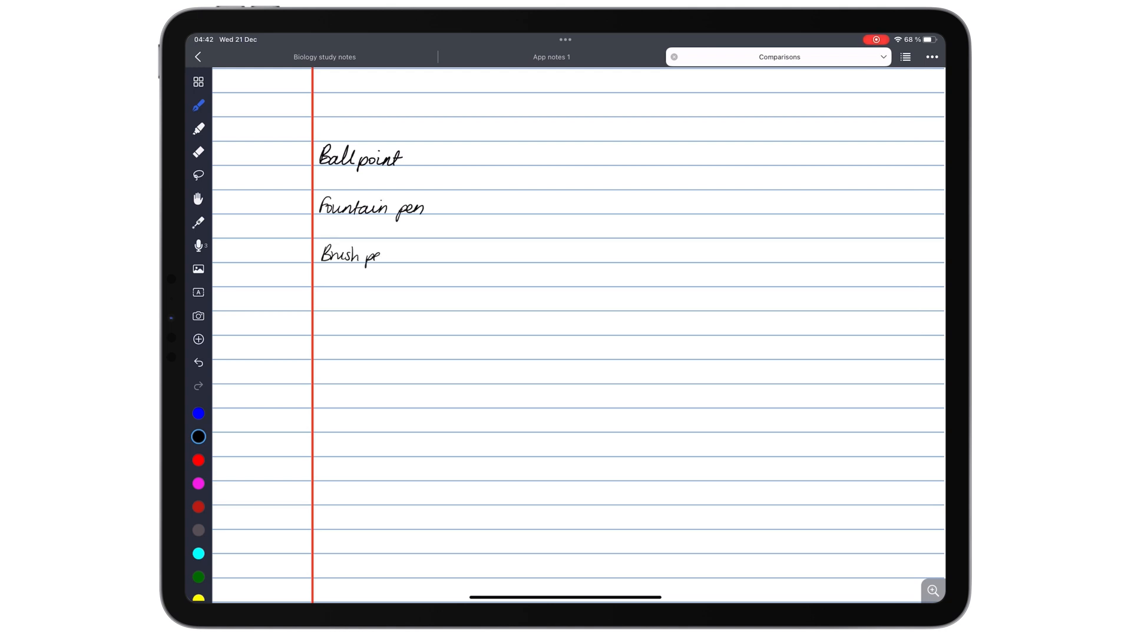
# Start from the 1.5mm preset and thin the pen down to 0.13mm with the size slider.
pyautogui.click(198, 105)
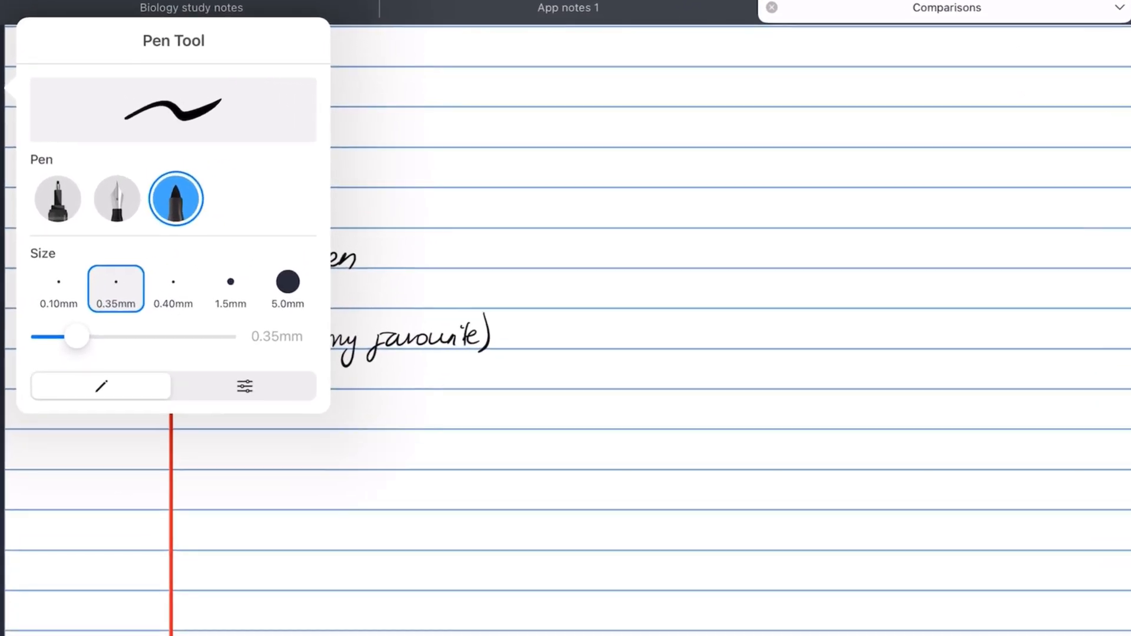
pyautogui.click(230, 282)
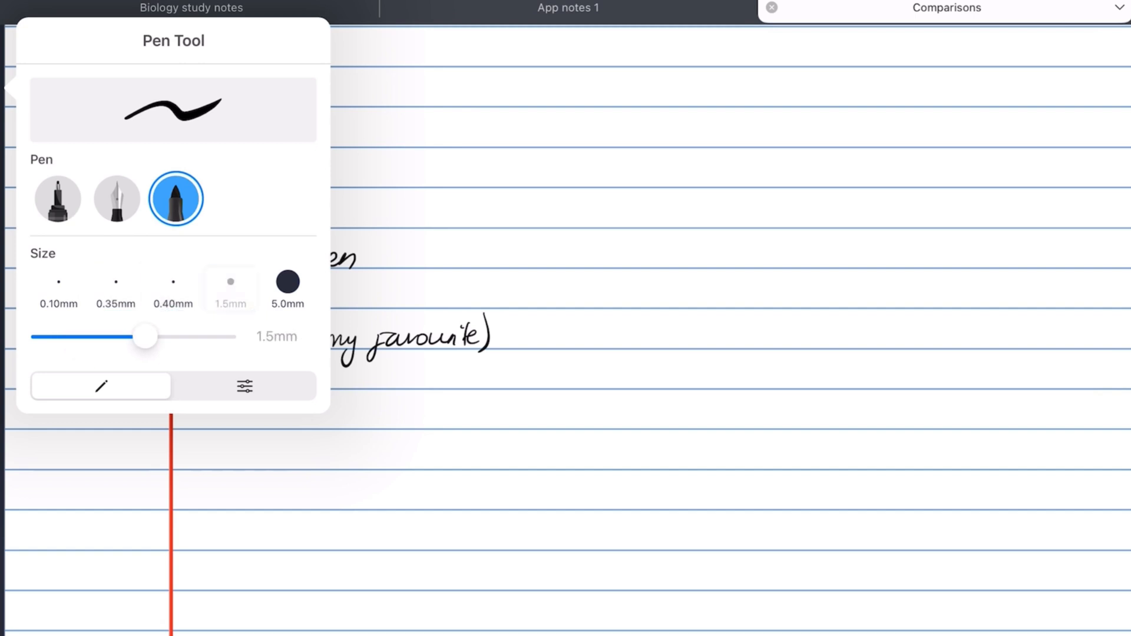
pyautogui.click(230, 289)
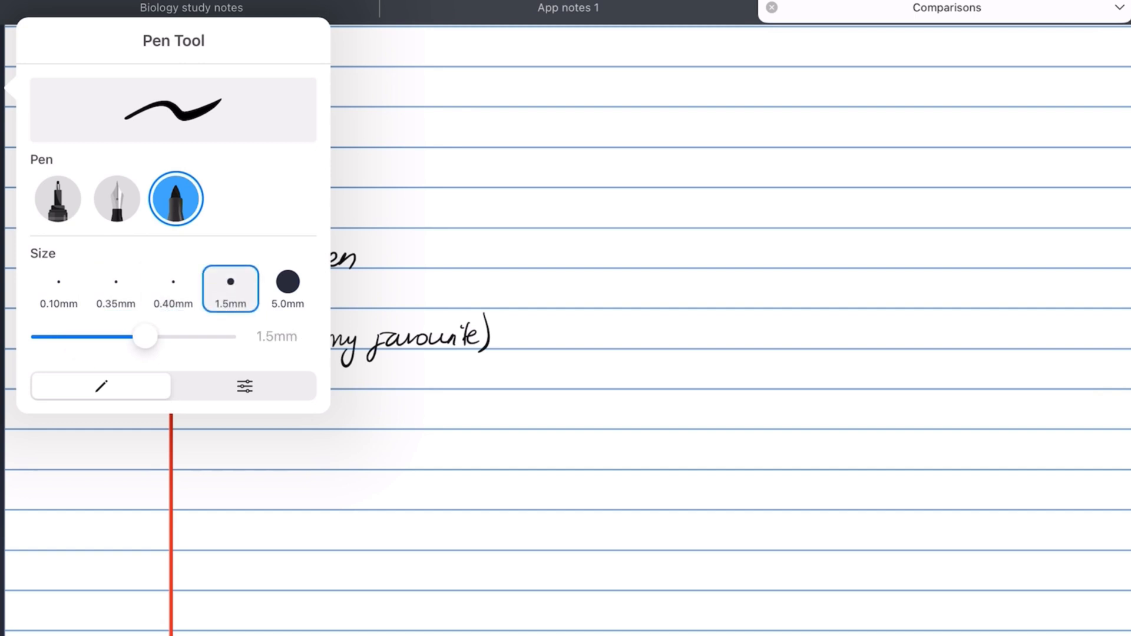
pyautogui.moveTo(144, 336); pyautogui.dragTo(49, 336)
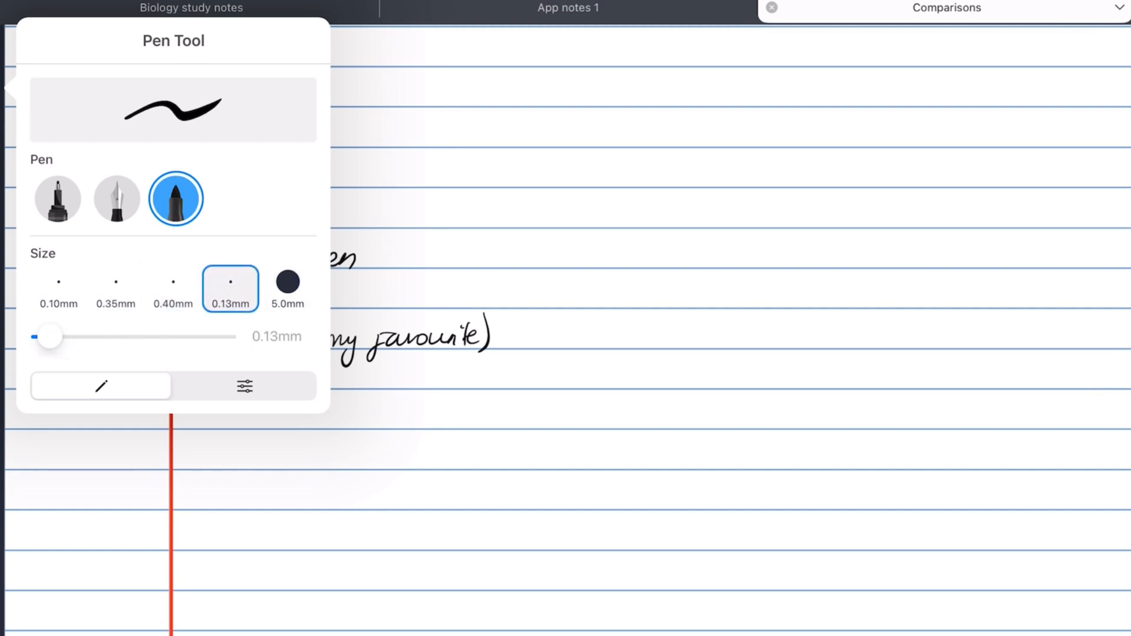
pyautogui.moveTo(48, 336); pyautogui.dragTo(224, 336)
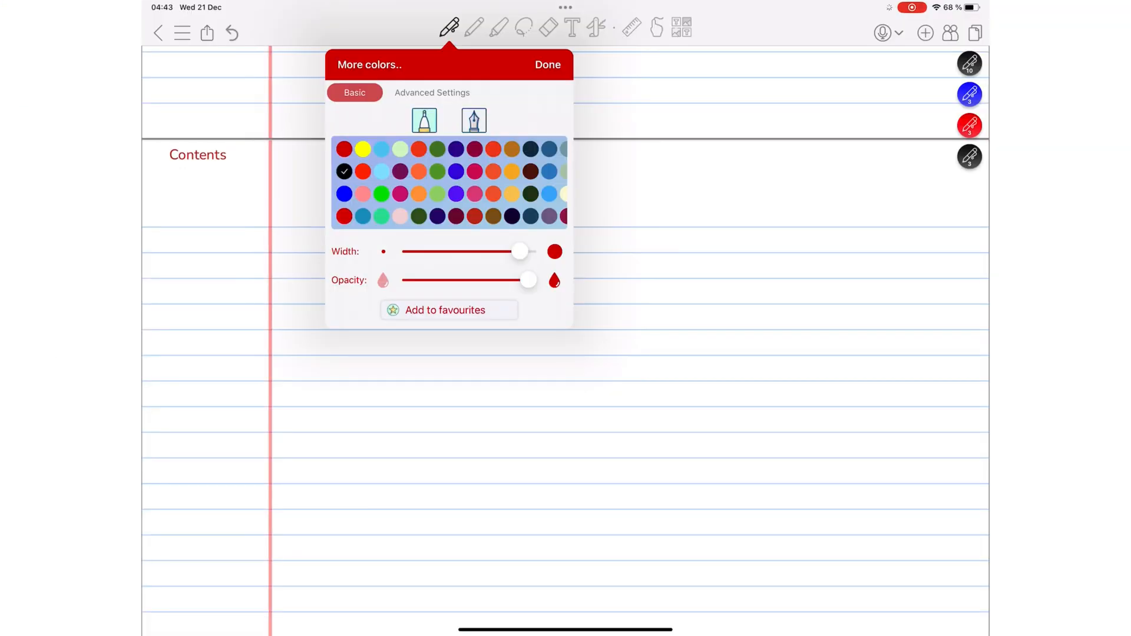
# Review the pen's Width, Opacity and Advanced Settings, then return to writing samples.
pyautogui.click(546, 63)
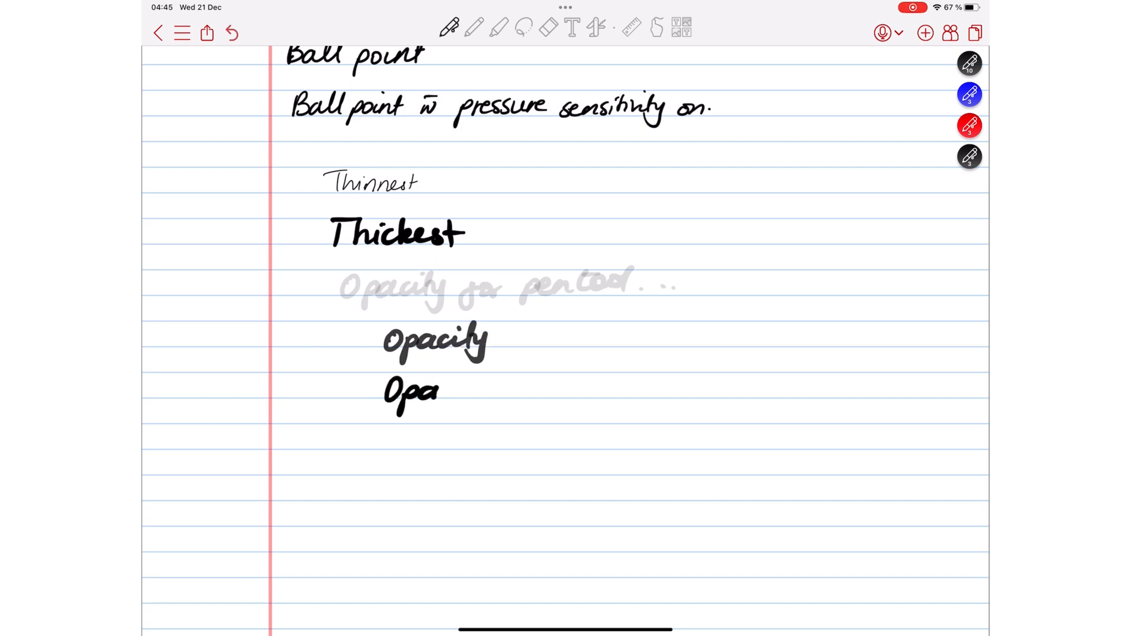
pyautogui.click(449, 27)
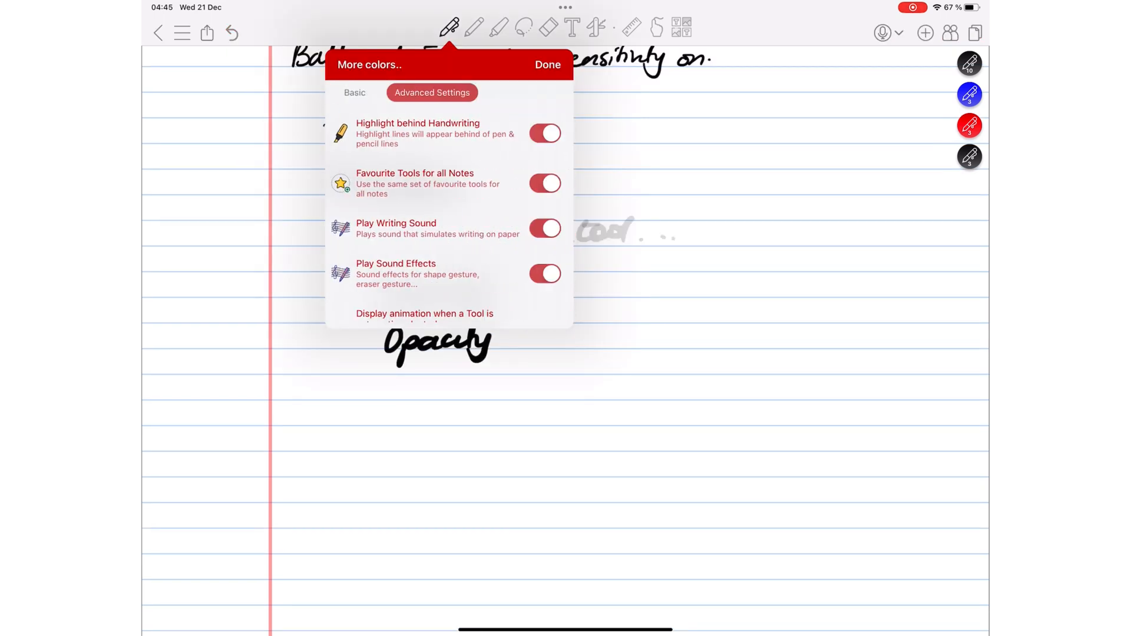
pyautogui.scroll(-3)
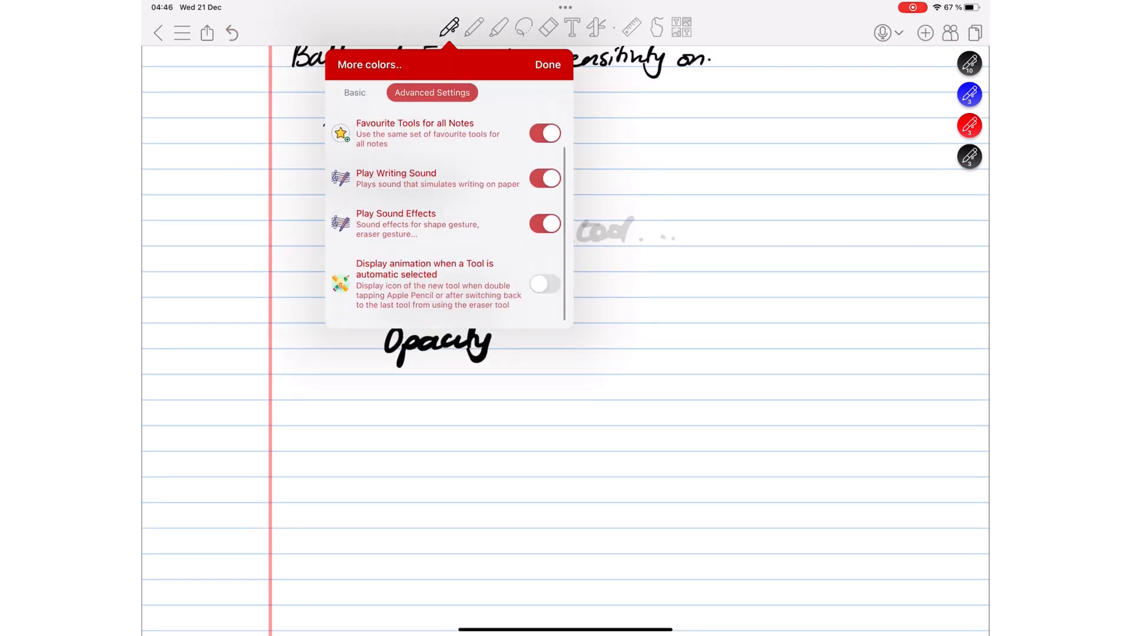
pyautogui.click(546, 64)
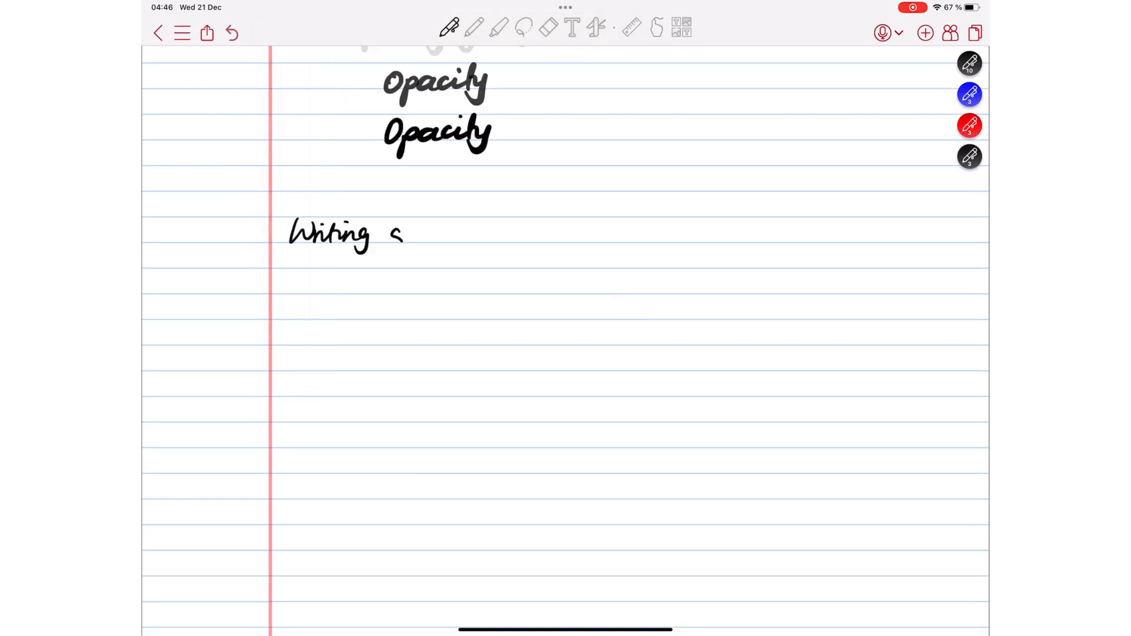
pyautogui.moveTo(405, 234); pyautogui.dragTo(469, 235)
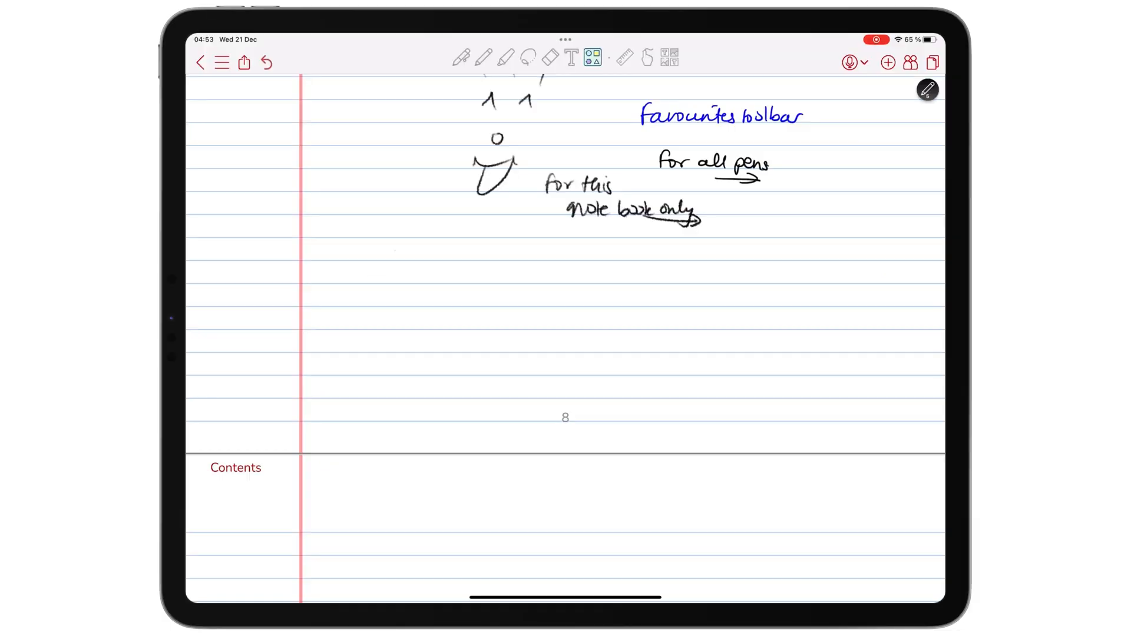
# Draw a hexagon and a straight line beside it with the shape tool.
pyautogui.moveTo(390, 252); pyautogui.dragTo(505, 314)
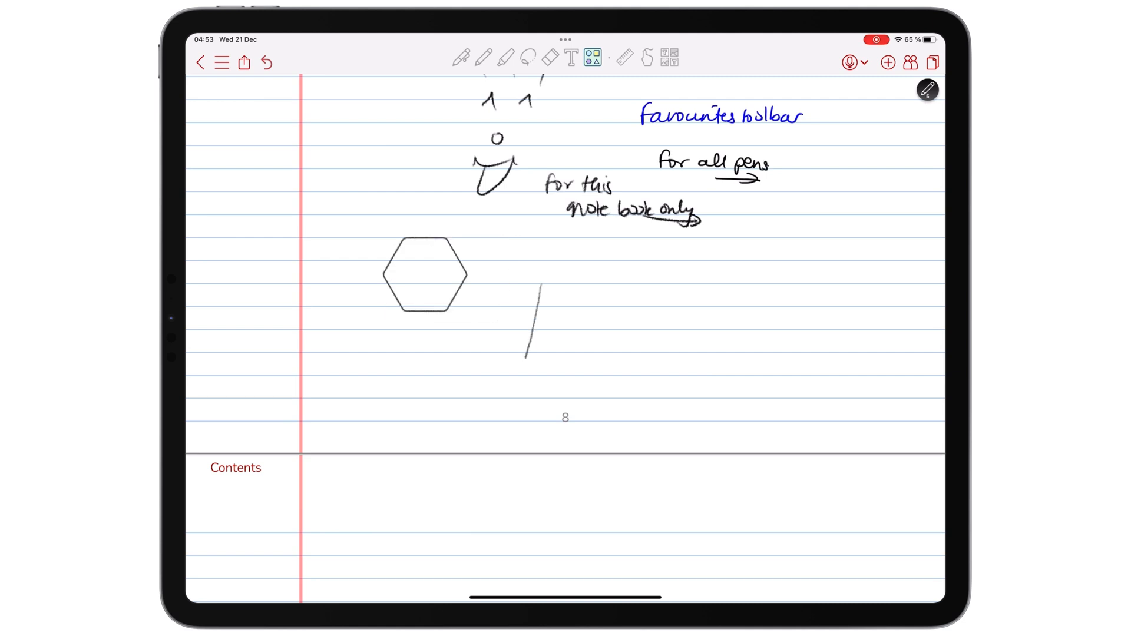
pyautogui.moveTo(526, 361); pyautogui.dragTo(642, 286)
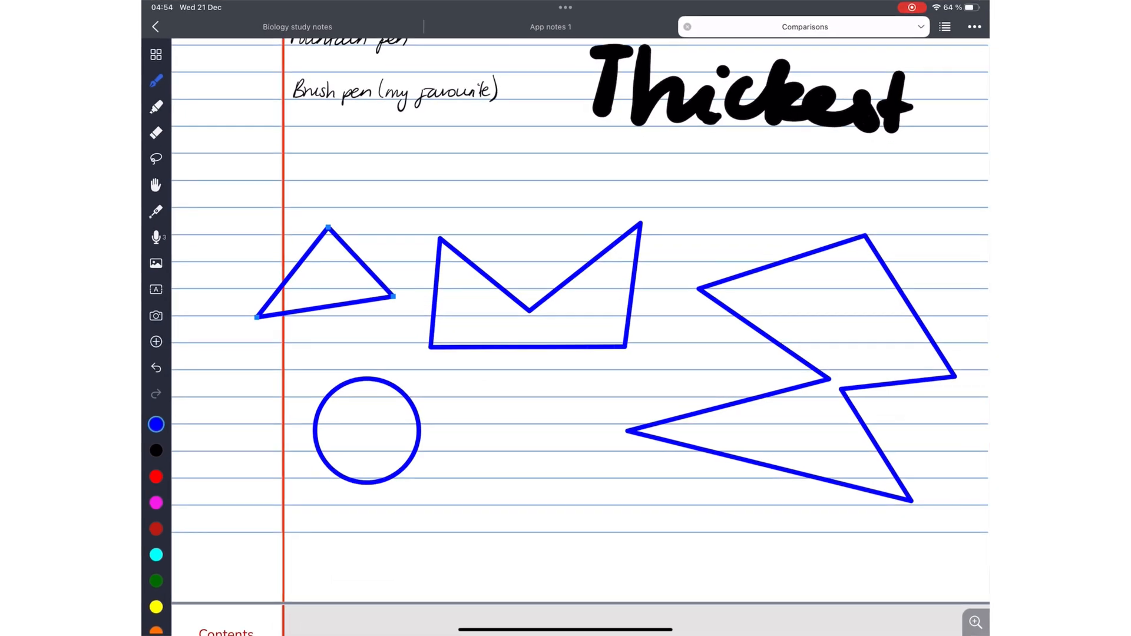
# Select the zigzag shape and make its magenta outline dotted.
pyautogui.click(528, 289)
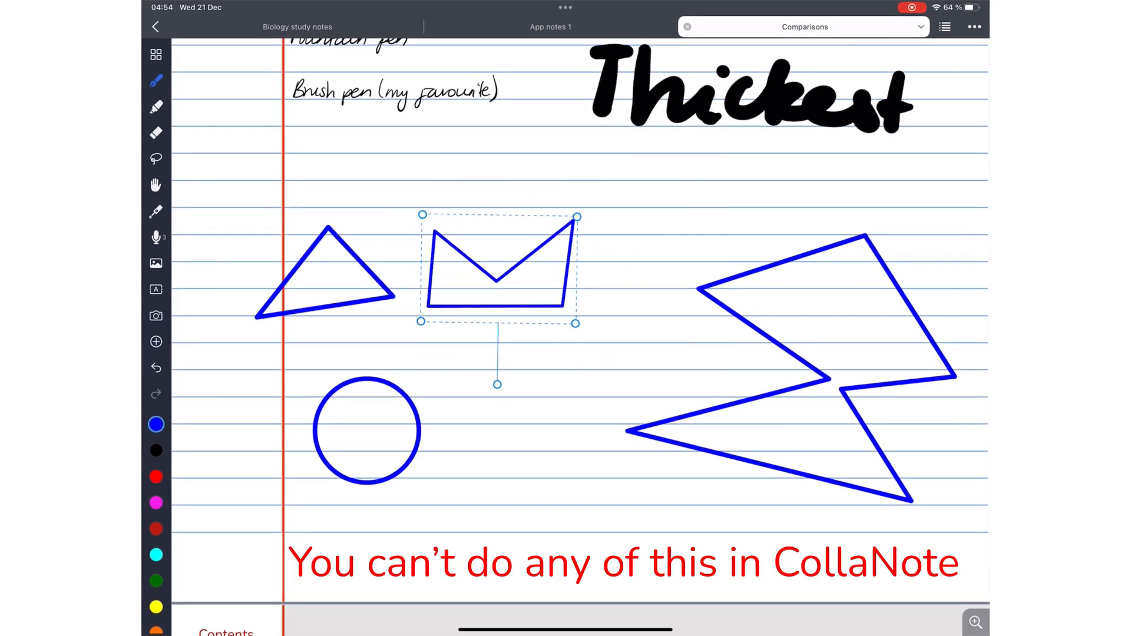
pyautogui.moveTo(496, 384); pyautogui.dragTo(563, 214)
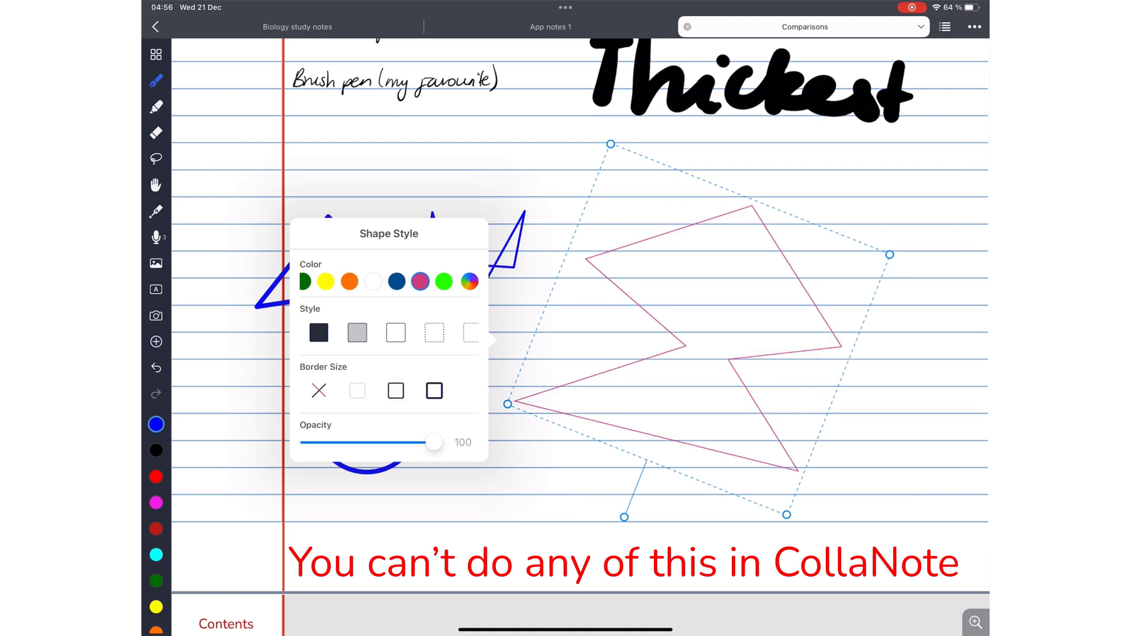
pyautogui.click(434, 333)
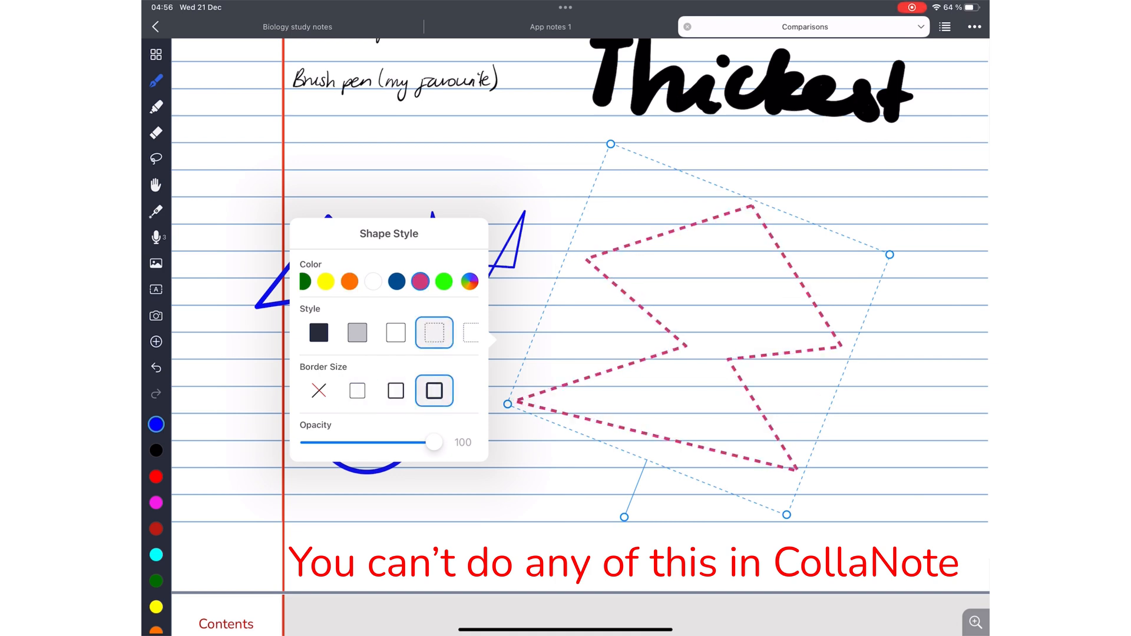
# In Shape Style, give the zigzag a solid fill and pick dark green from the colour row.
pyautogui.click(458, 332)
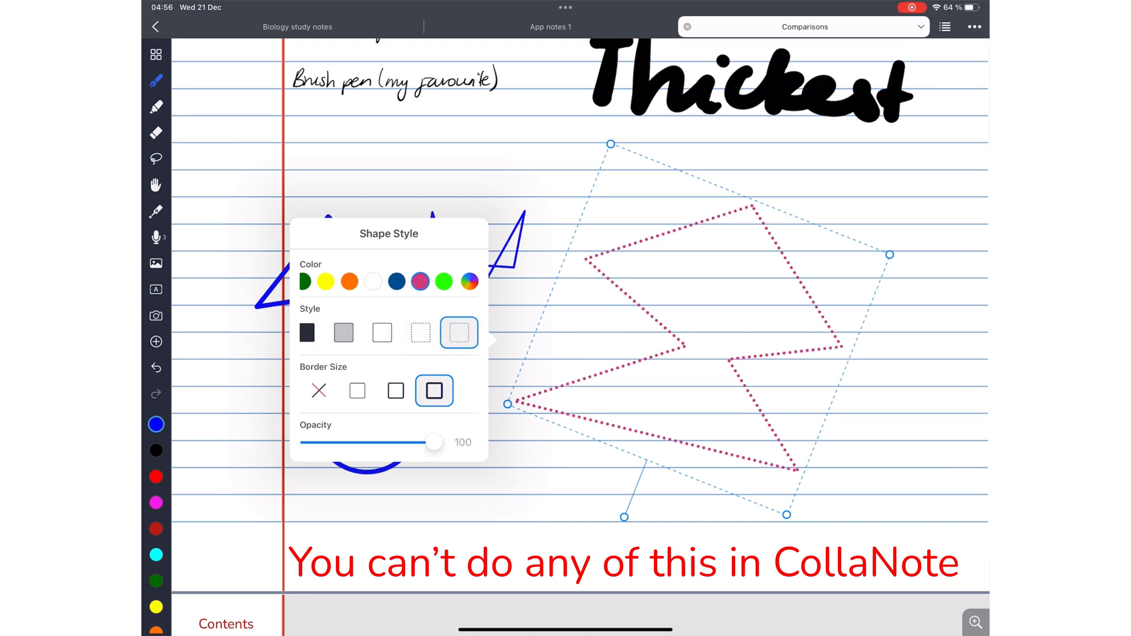
pyautogui.click(343, 332)
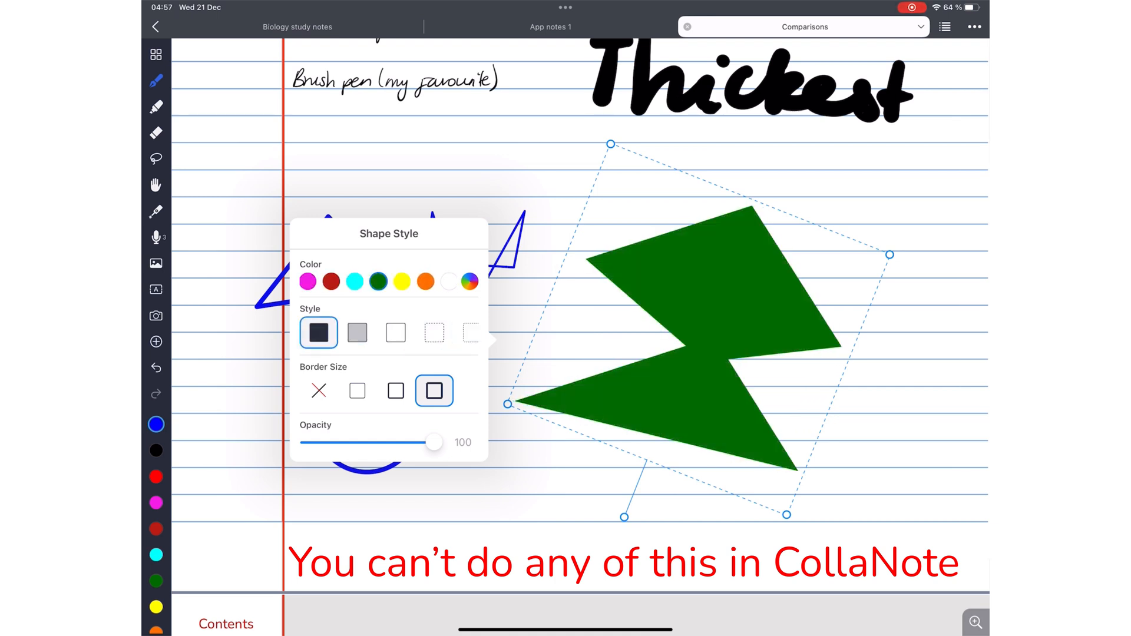
pyautogui.moveTo(432, 442); pyautogui.dragTo(333, 442)
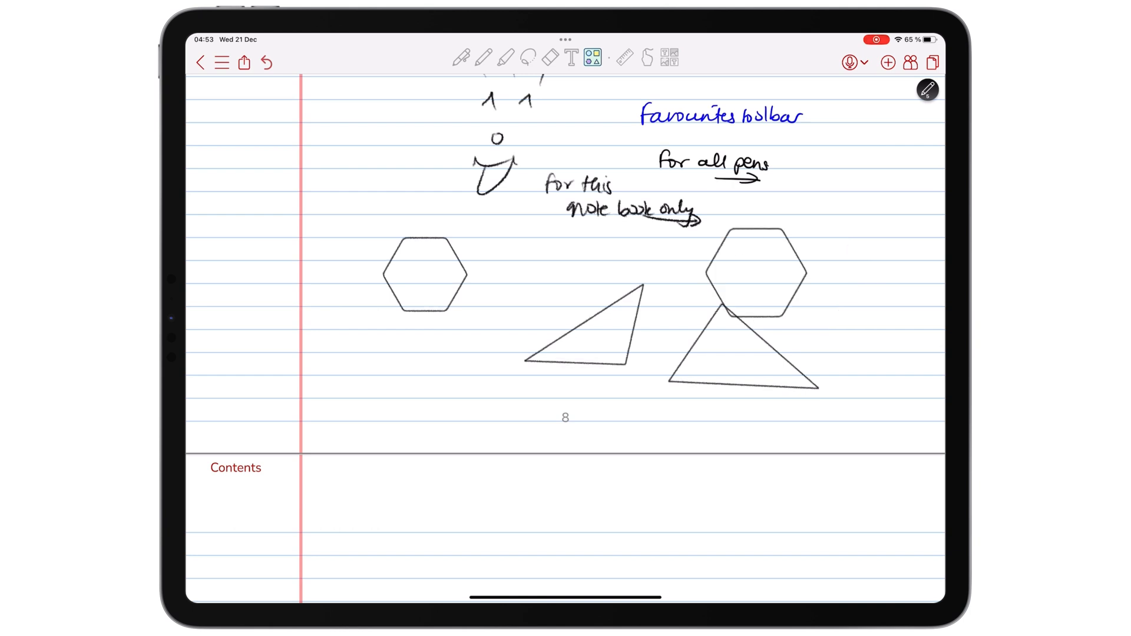
# Fill the hexagons with mint green from the fill colour options.
pyautogui.click(593, 59)
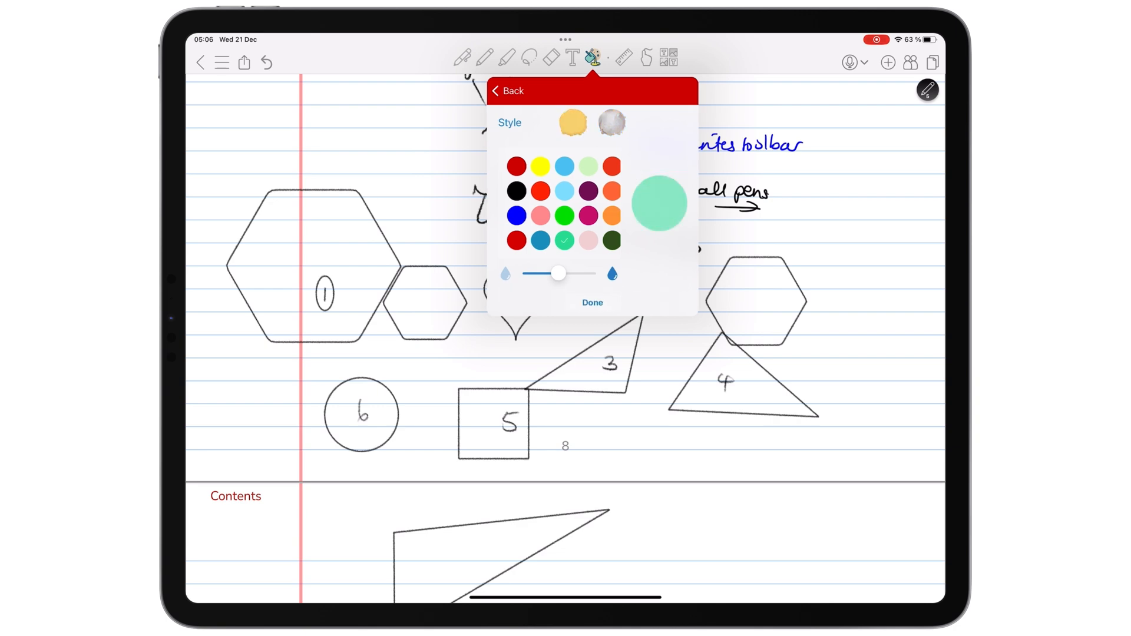
pyautogui.click(592, 303)
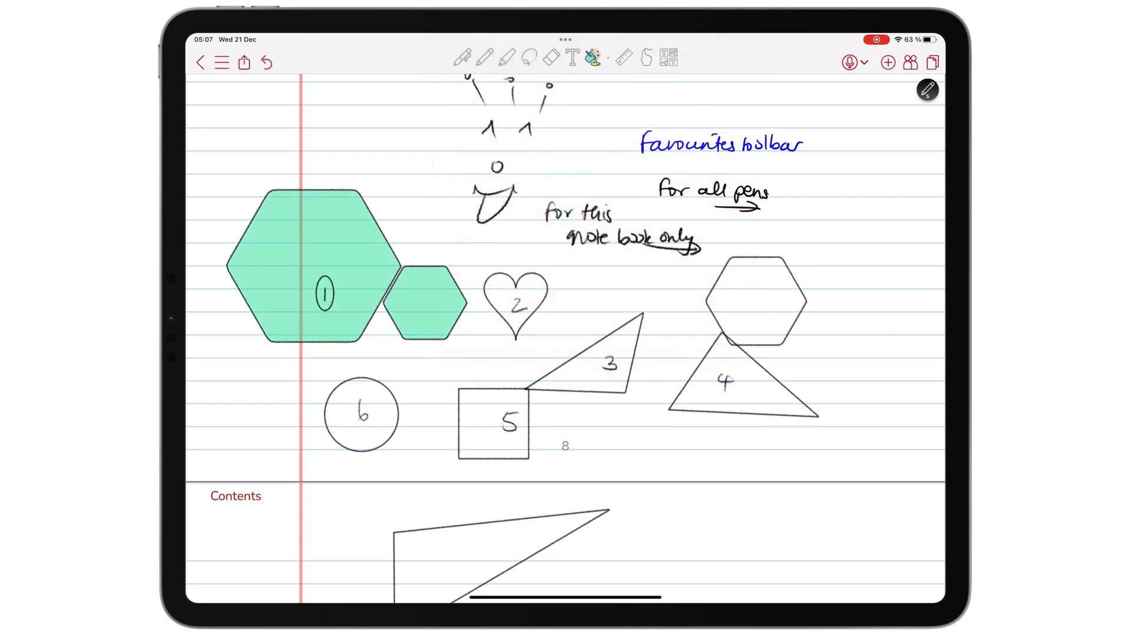
# Switch to a blended gradient fill with yellow added and apply it to other shapes.
pyautogui.click(593, 59)
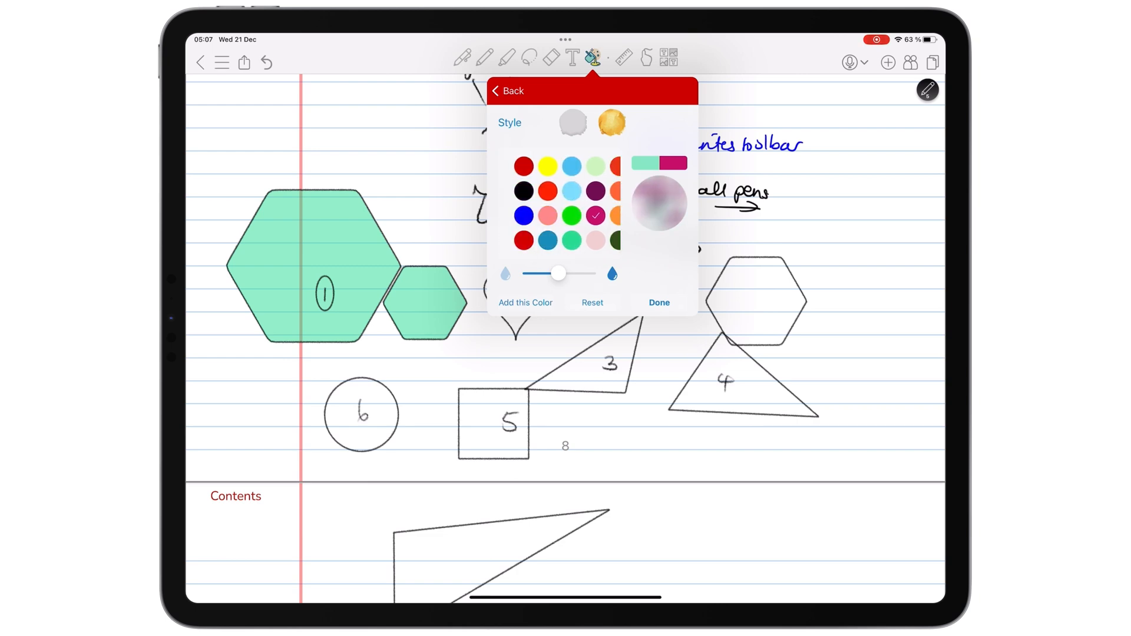
pyautogui.click(541, 167)
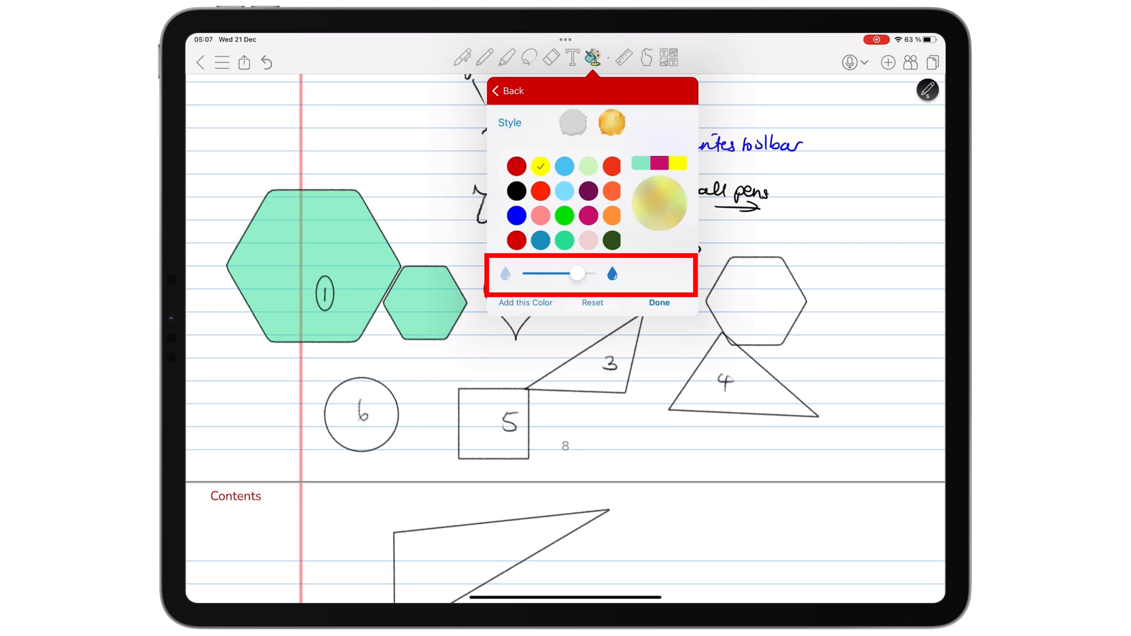
pyautogui.click(657, 303)
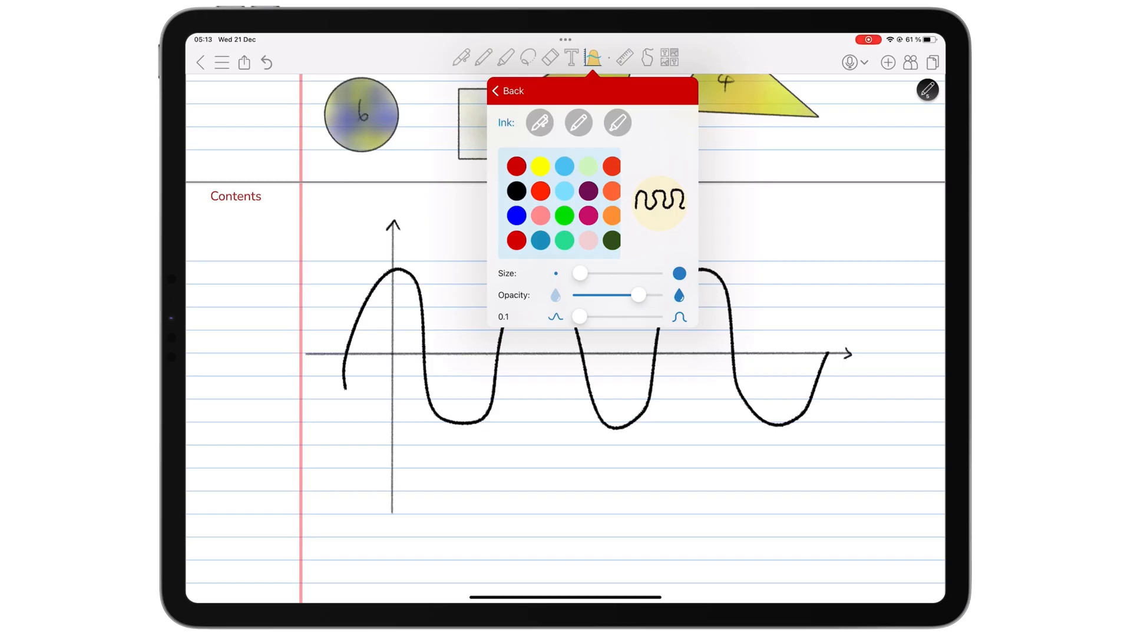
# Raise stroke smoothing to 4.3, adjust pen size and draw a gentler second wave under the graph.
pyautogui.moveTo(579, 317); pyautogui.dragTo(622, 317)
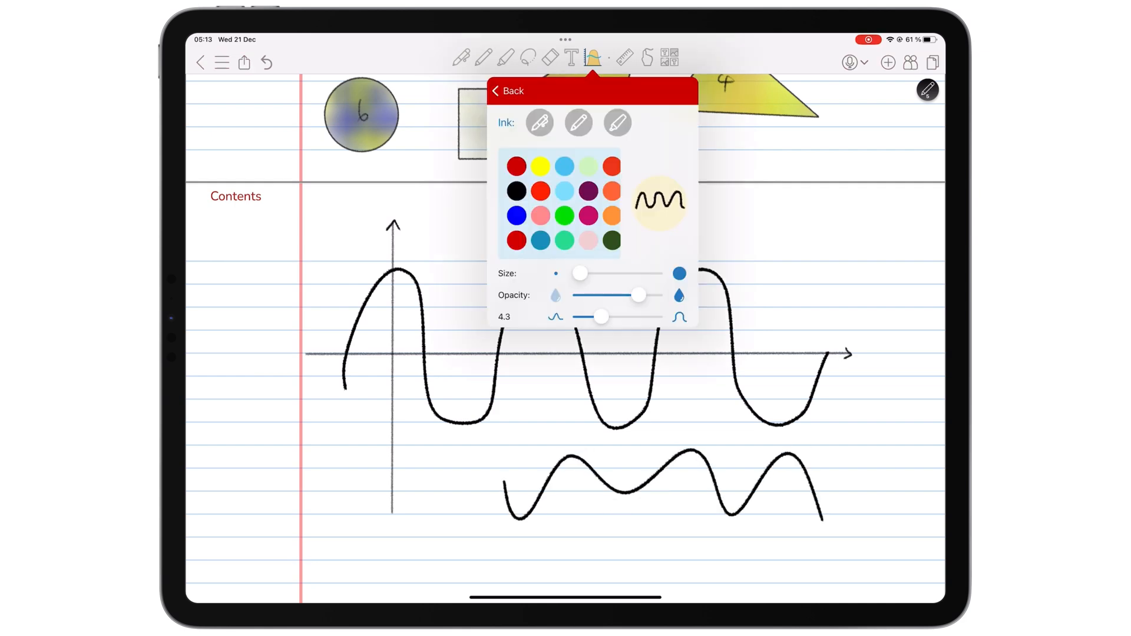
pyautogui.moveTo(579, 272); pyautogui.dragTo(650, 272)
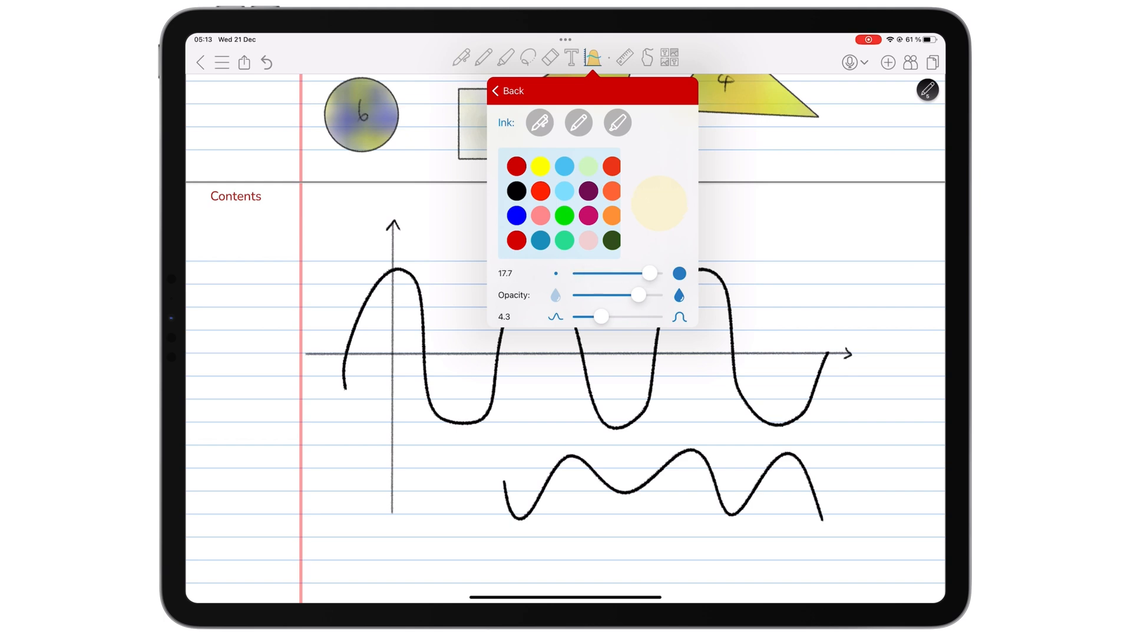
pyautogui.moveTo(648, 272); pyautogui.dragTo(581, 273)
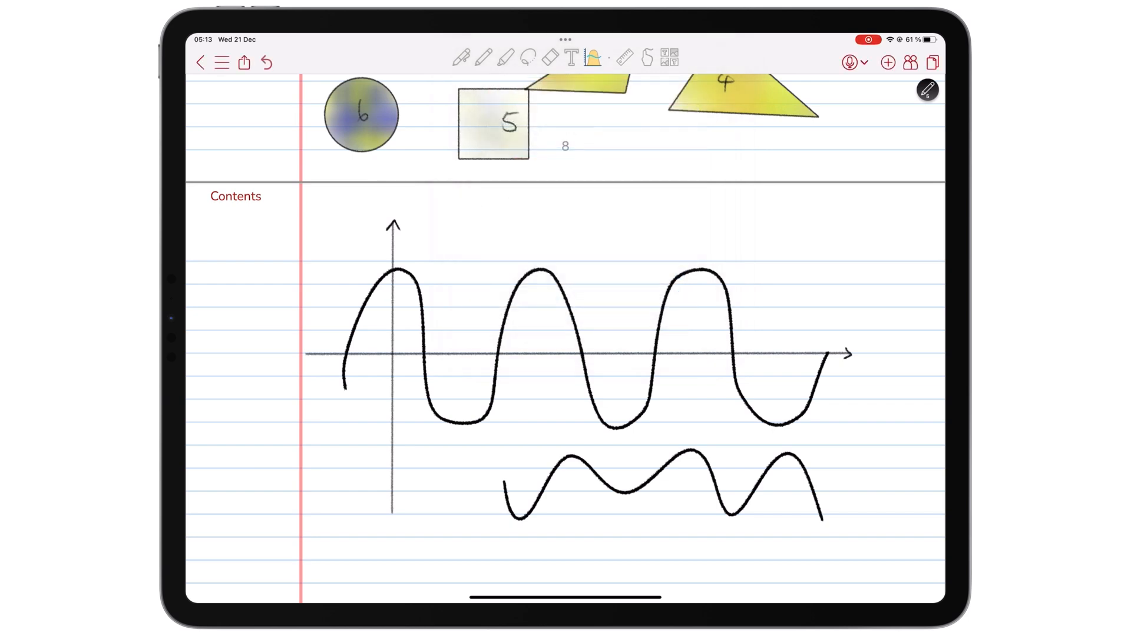
pyautogui.moveTo(346, 382); pyautogui.dragTo(512, 382)
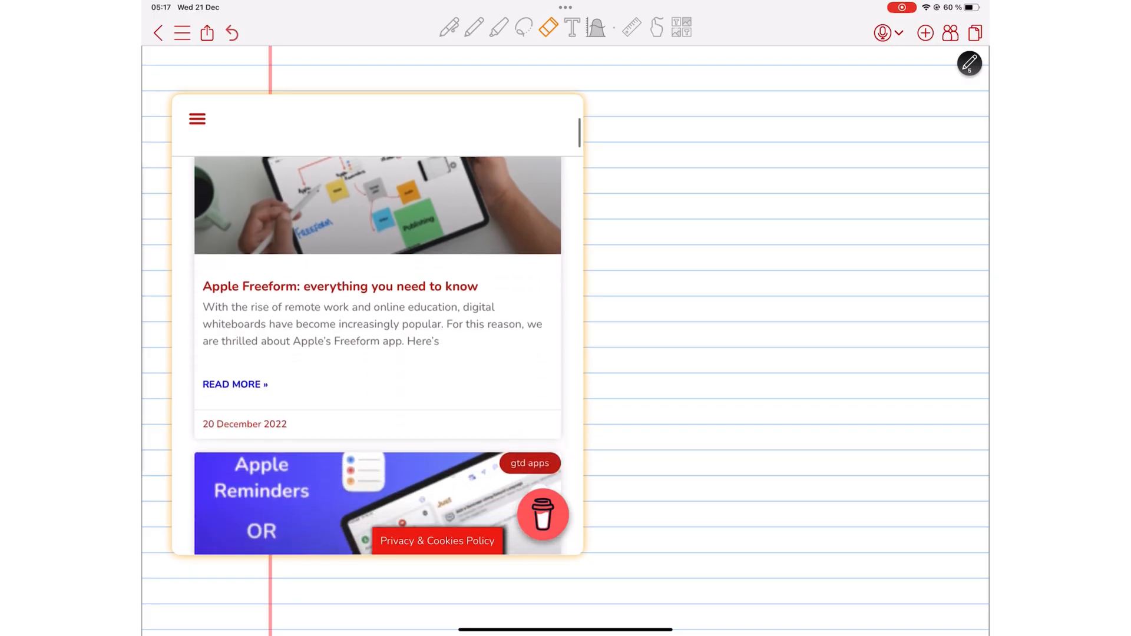
# Scroll through the embedded blog page and bring up the Select a Page link chooser.
pyautogui.scroll(-3)
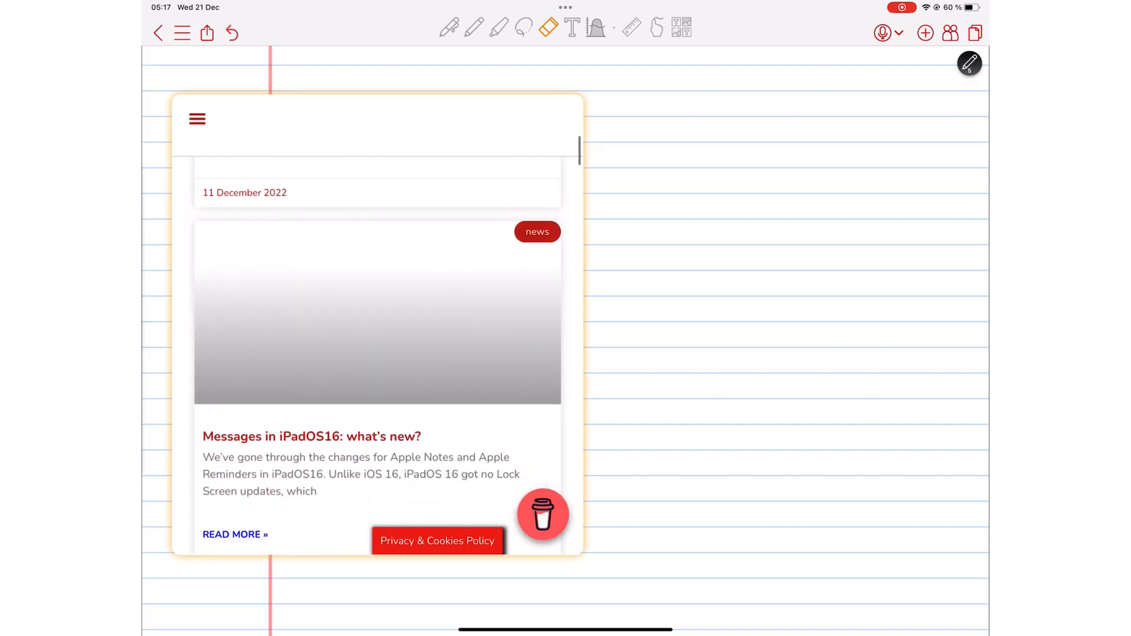
pyautogui.scroll(-3)
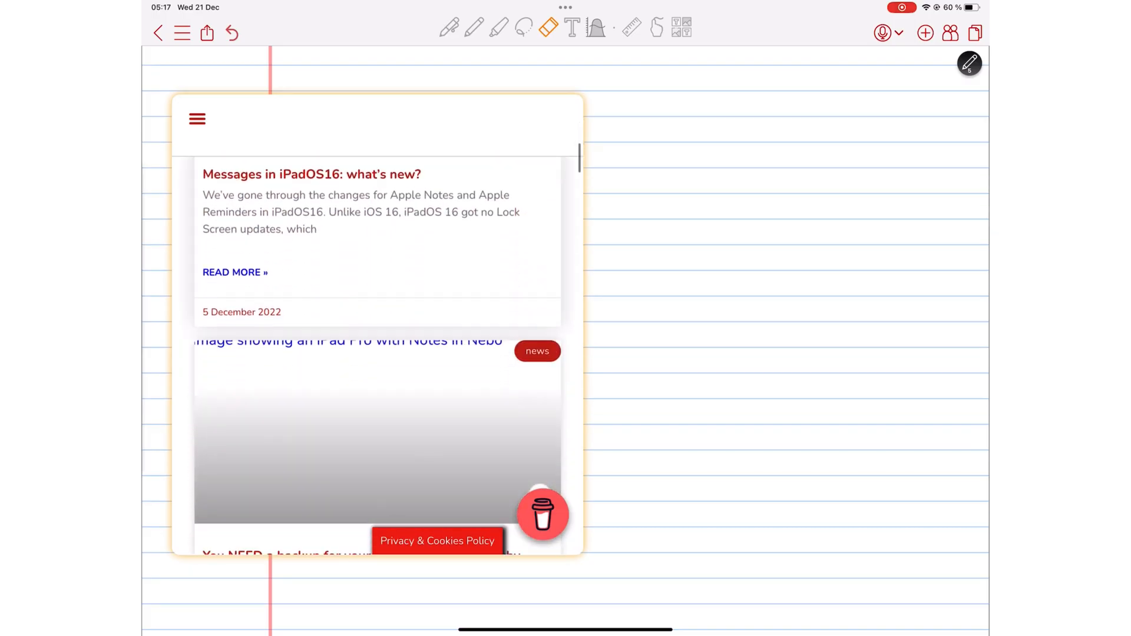
pyautogui.doubleClick(302, 269)
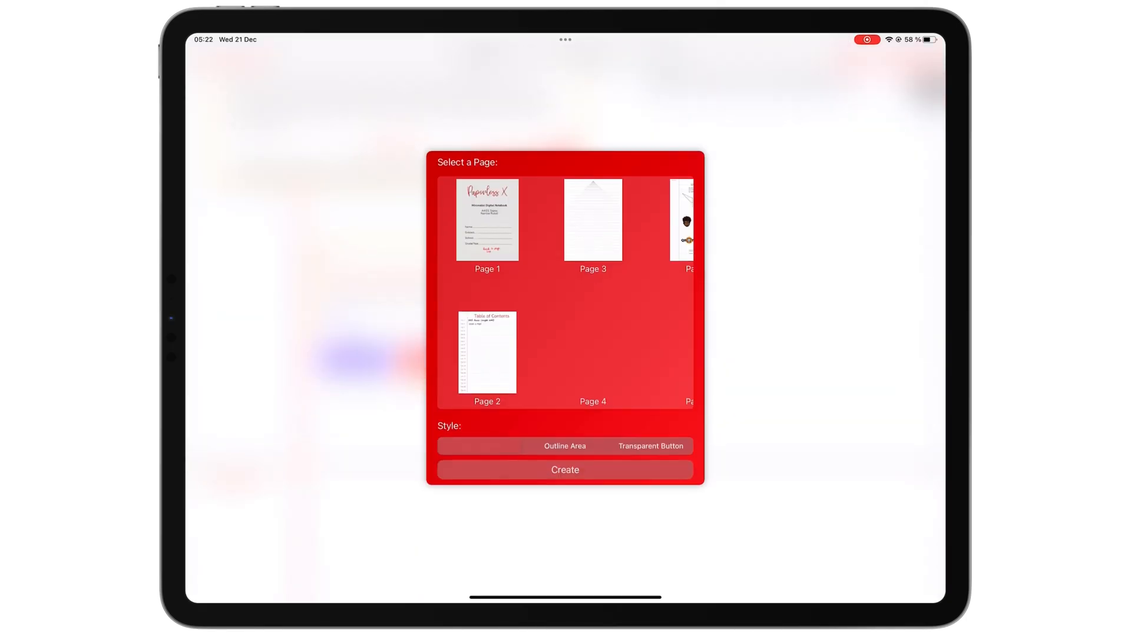
# Create a link targeting Page 4 of the notebook.
pyautogui.click(593, 358)
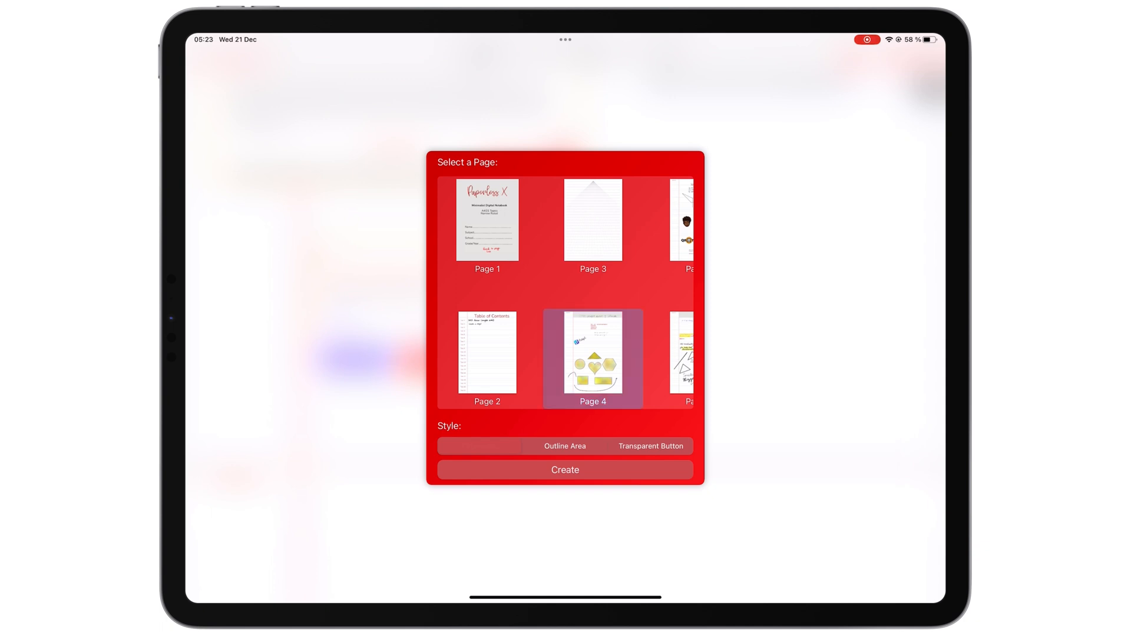
pyautogui.click(565, 470)
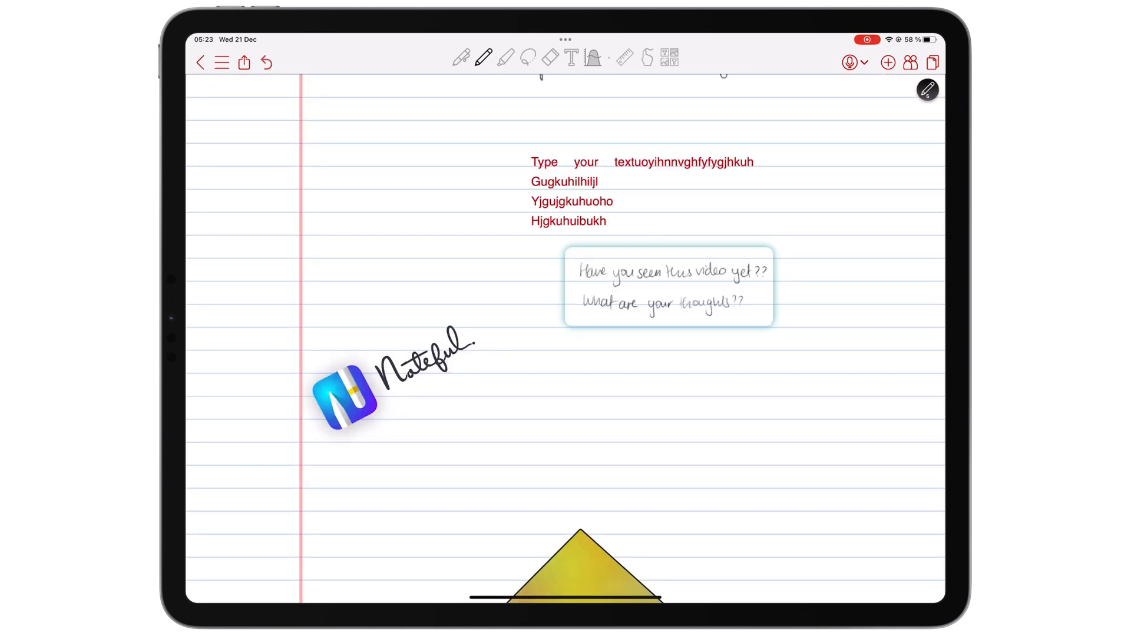
# Follow the new link to jump to Page 4.
pyautogui.scroll(-3)
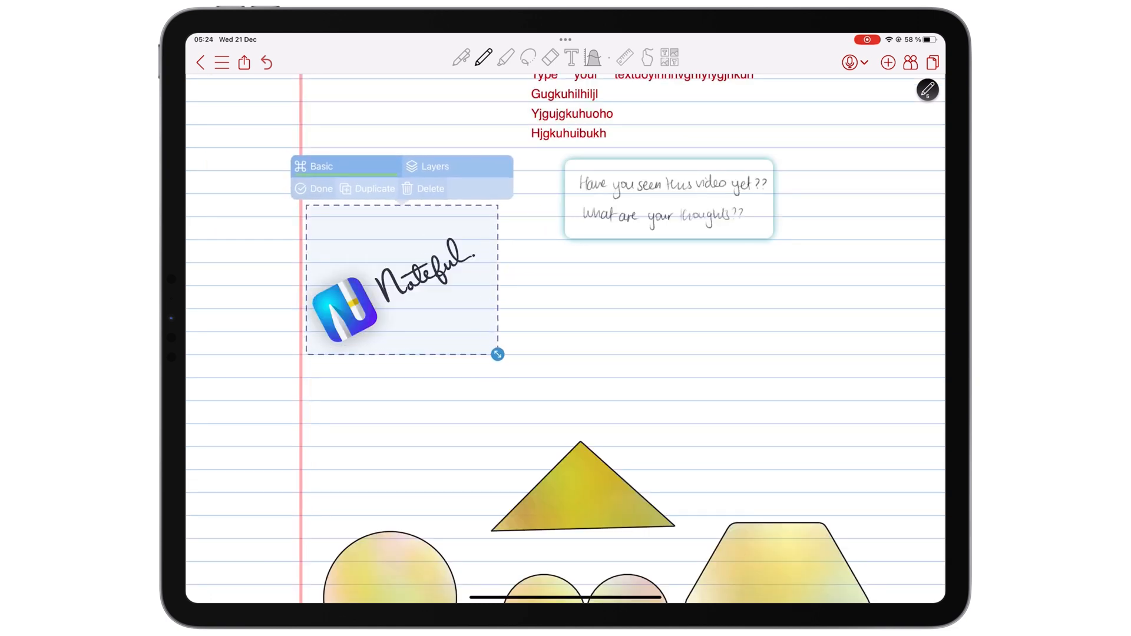
pyautogui.click(320, 189)
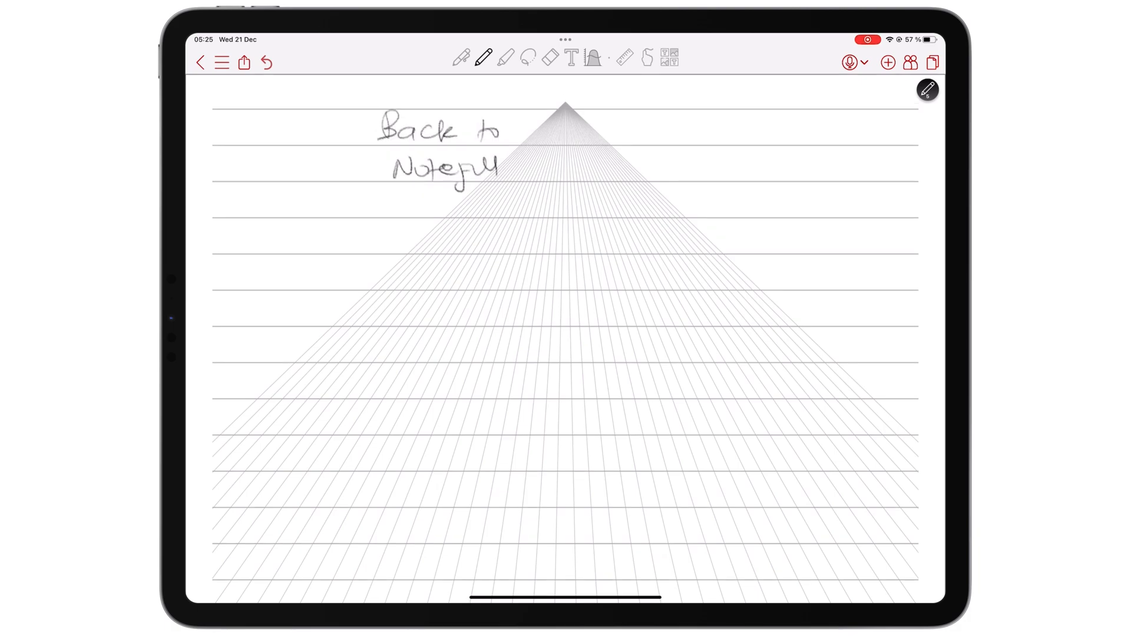
# Create an empty sticker pack named Biology and launch the scanner to add a sticker.
pyautogui.click(888, 62)
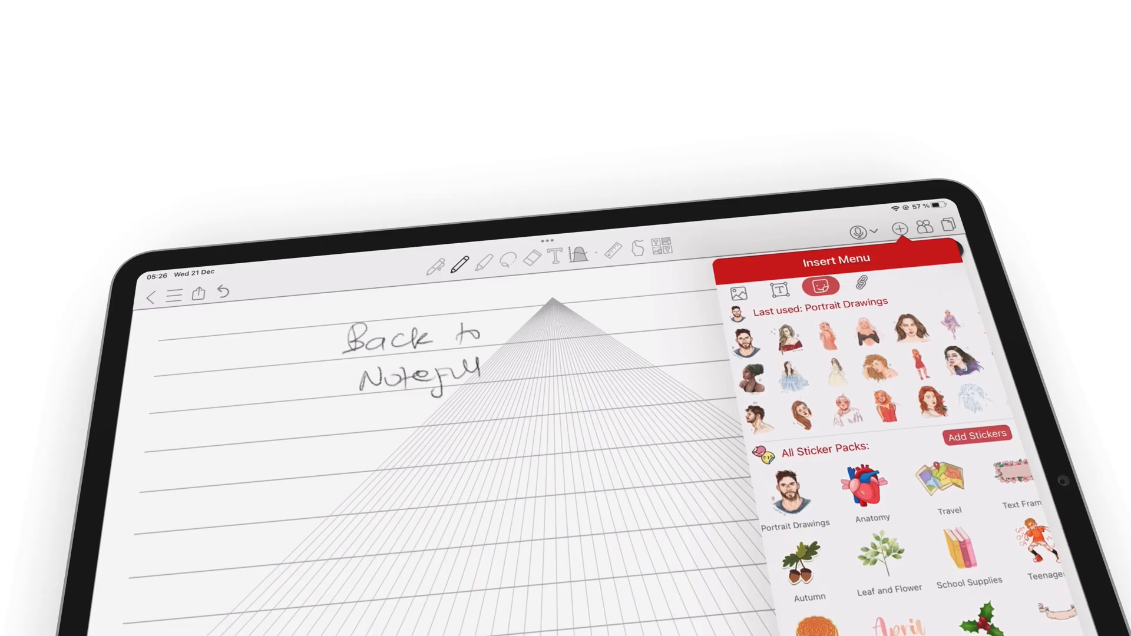
pyautogui.click(889, 559)
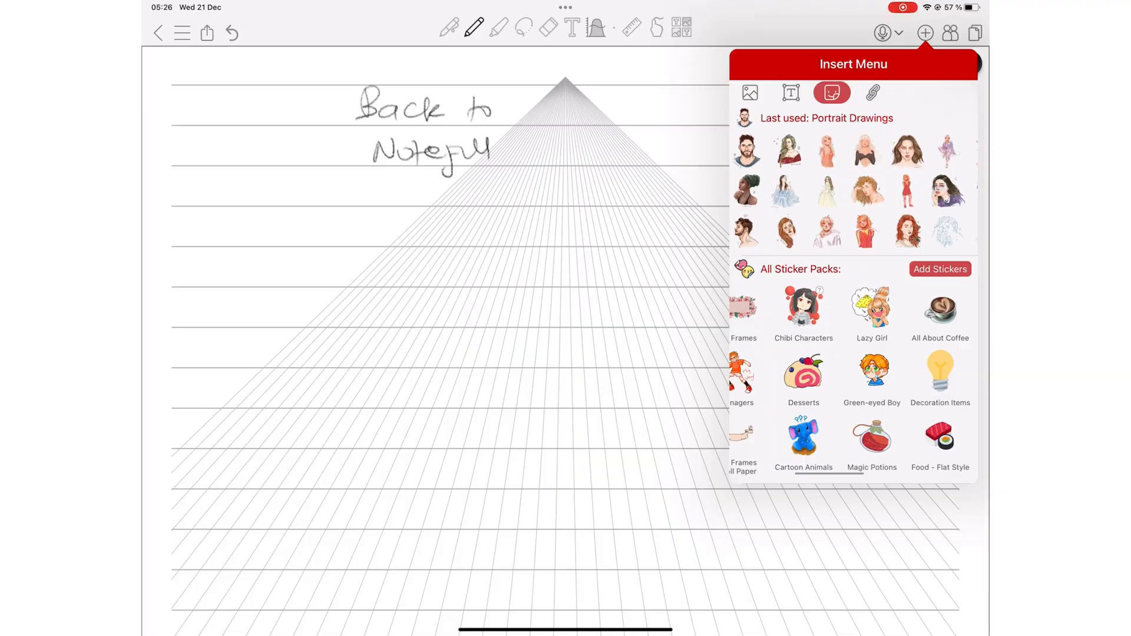
pyautogui.click(940, 268)
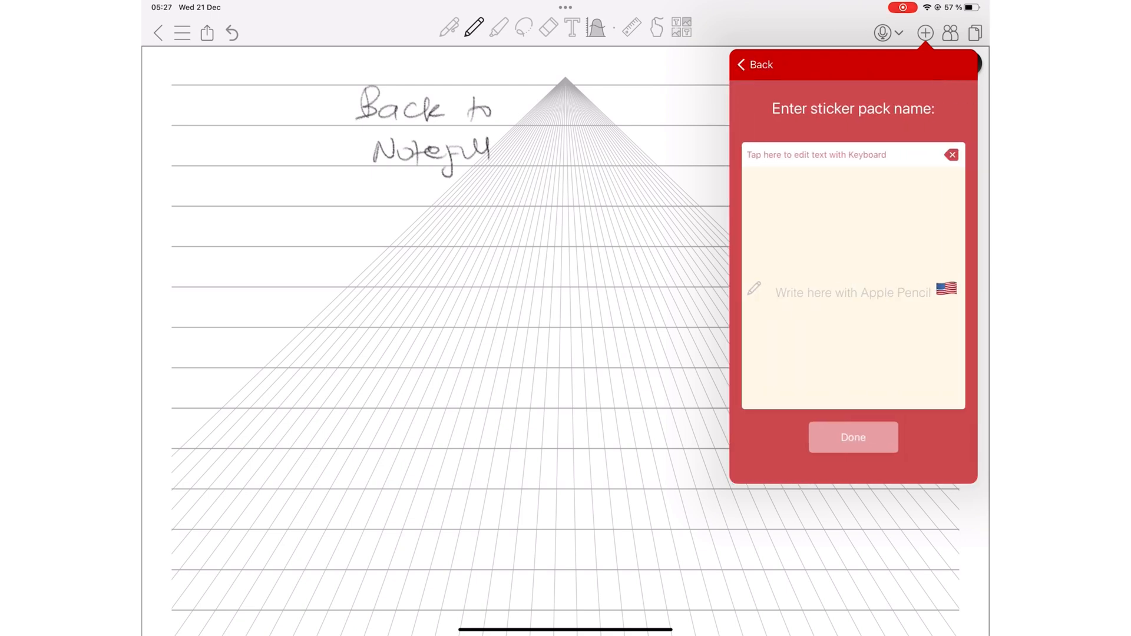
pyautogui.click(754, 63)
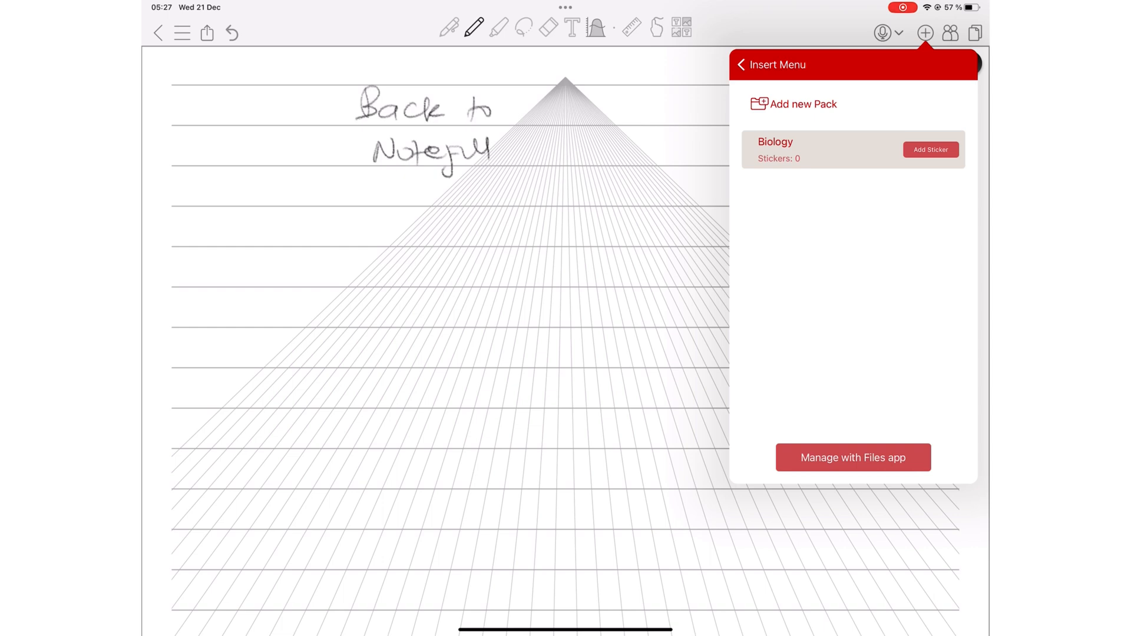
pyautogui.click(929, 150)
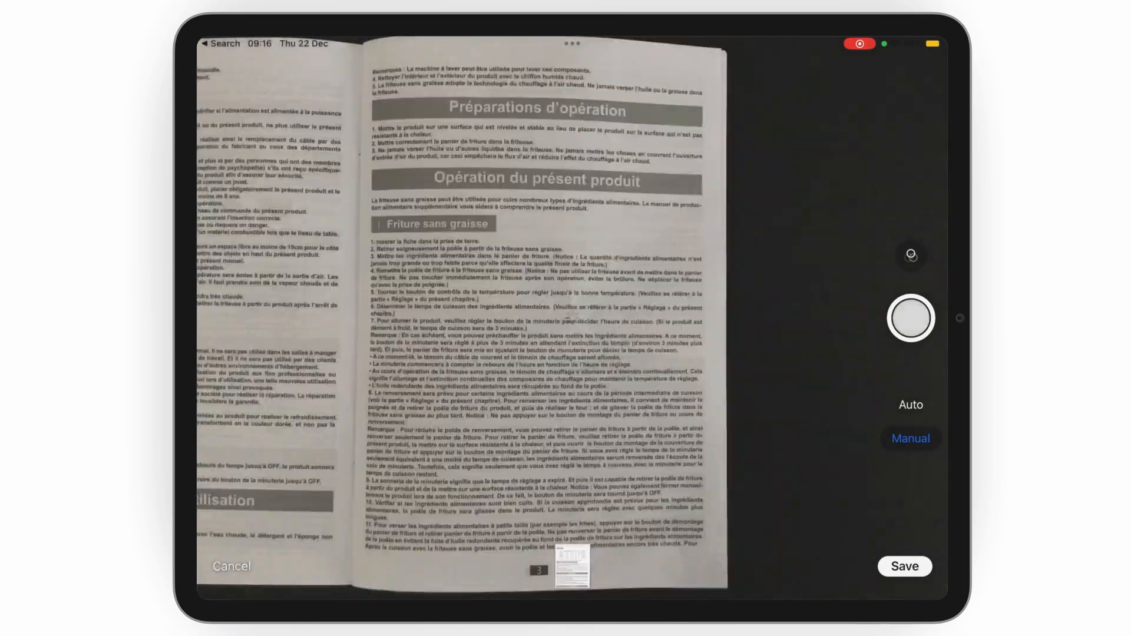
# Reach the login screen's Select a nickname prompt for collaboration.
pyautogui.click(909, 318)
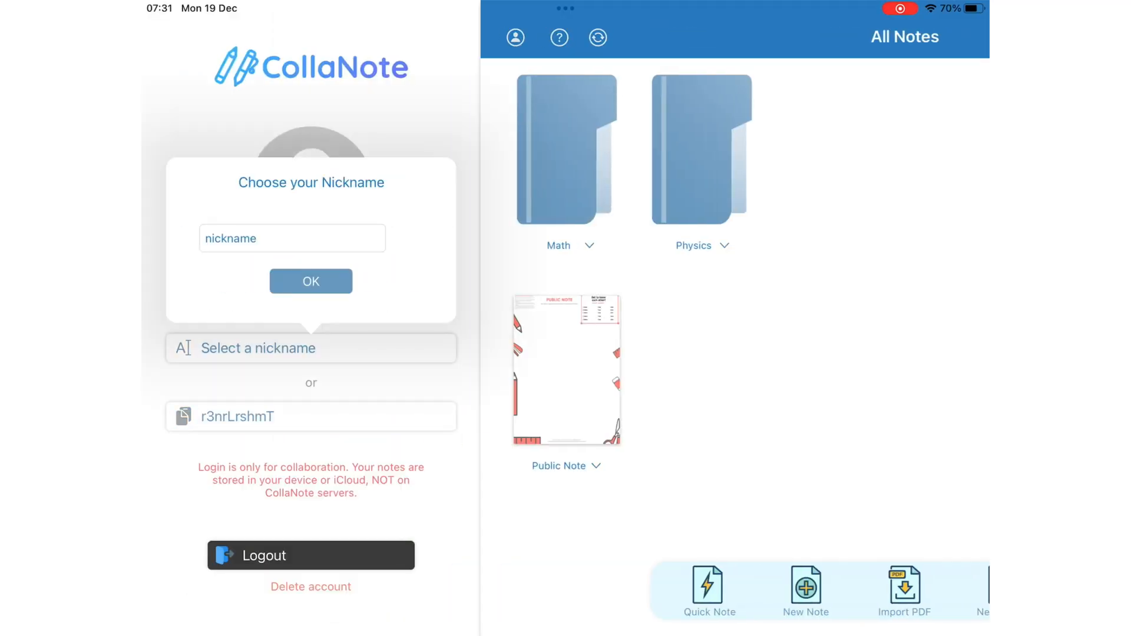
# Enter and confirm a collaboration nickname.
pyautogui.write('unc')
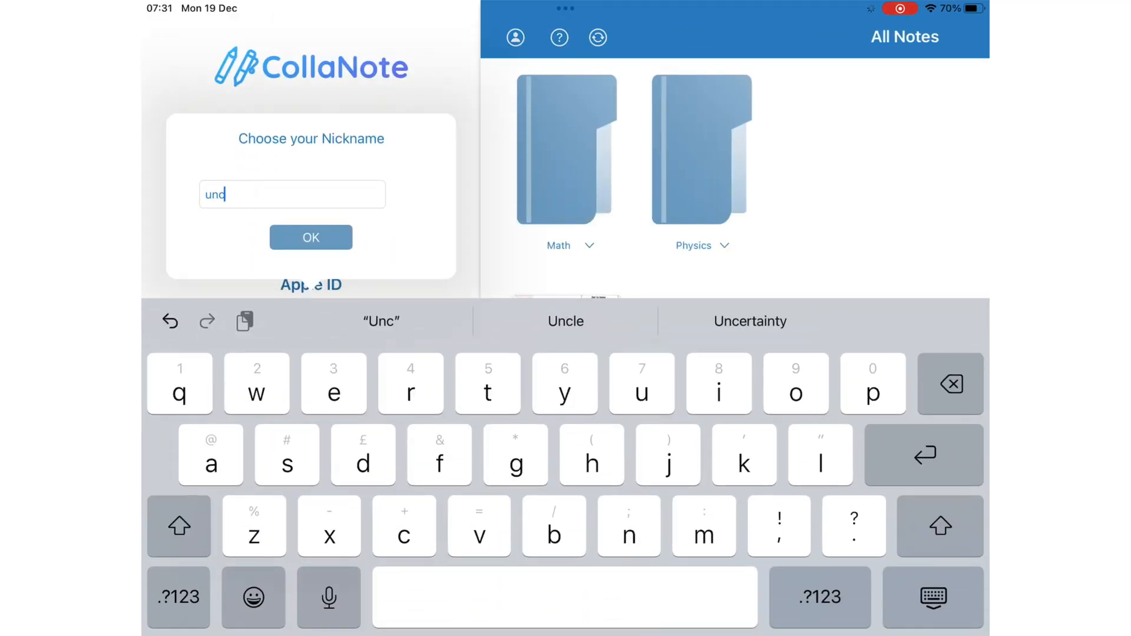
pyautogui.press('backspace')
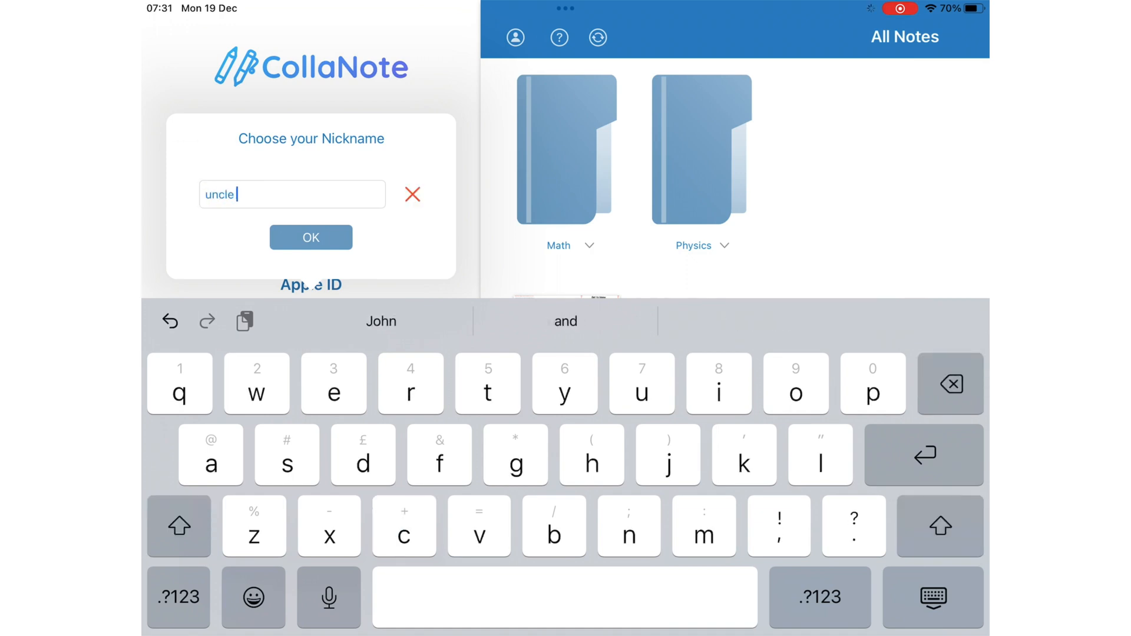
pyautogui.click(310, 237)
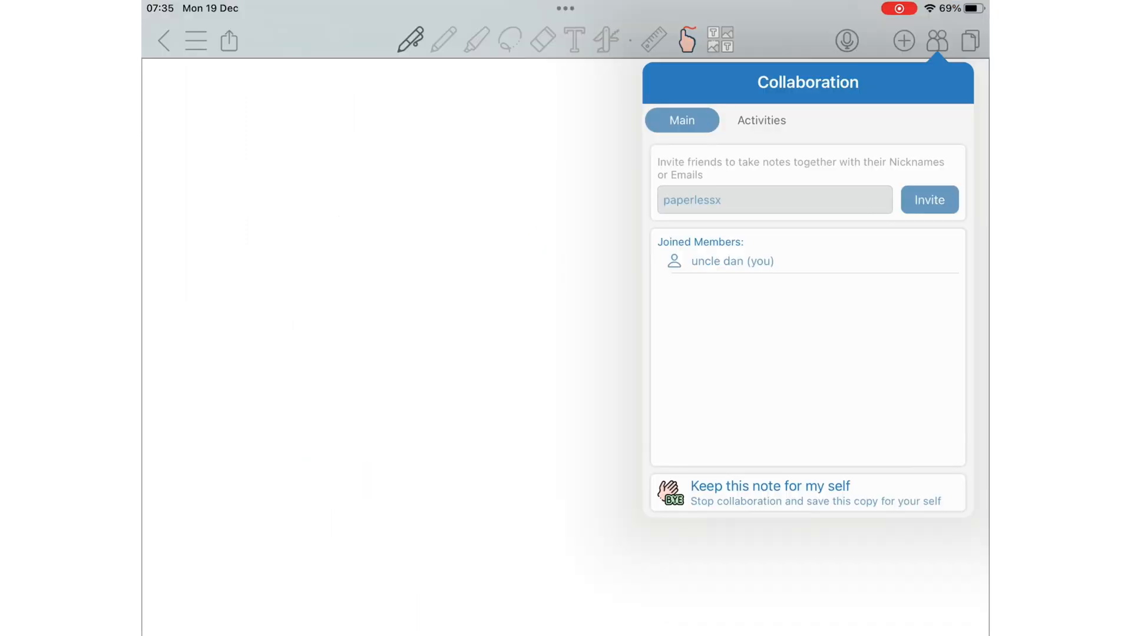
# Invite the partner account by typing their nickname in the invite field.
pyautogui.click(929, 200)
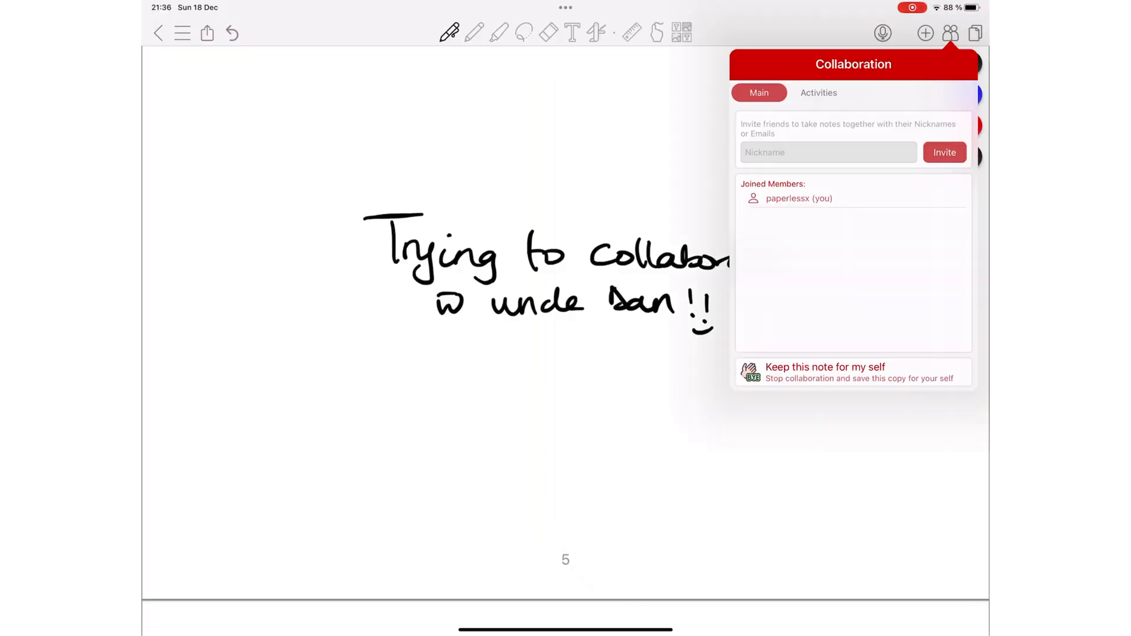
pyautogui.write('und')
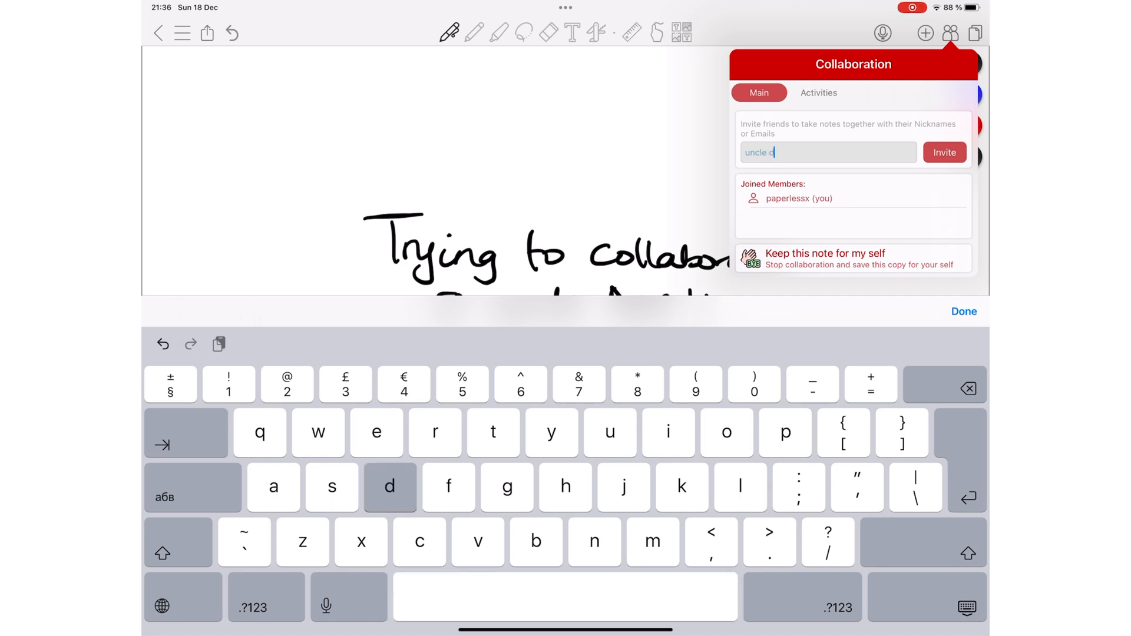
pyautogui.write('an')
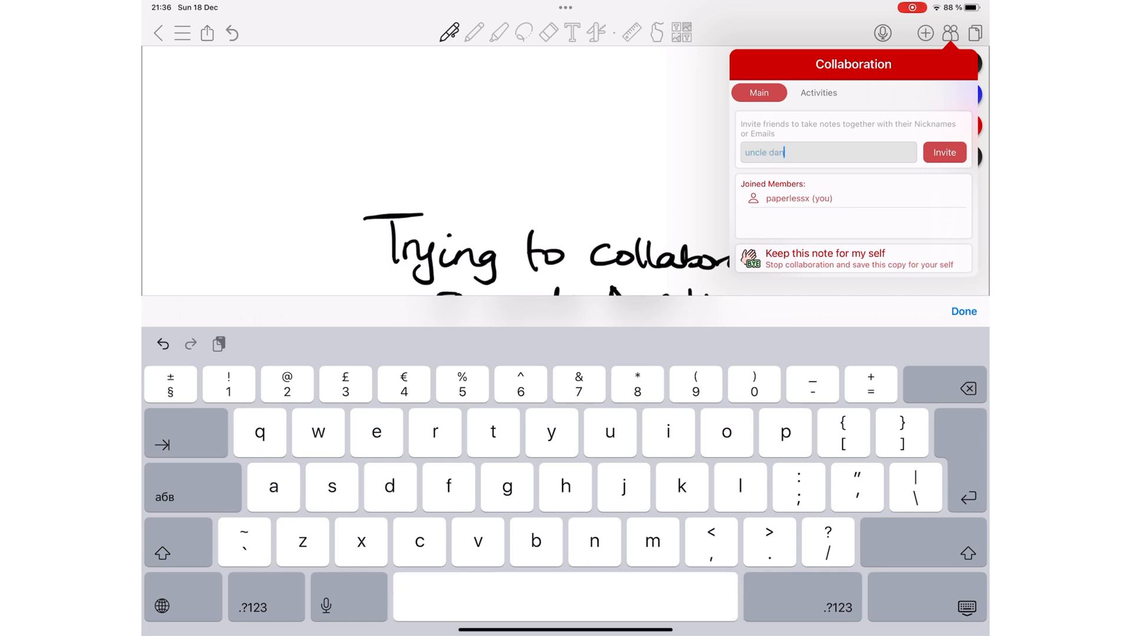